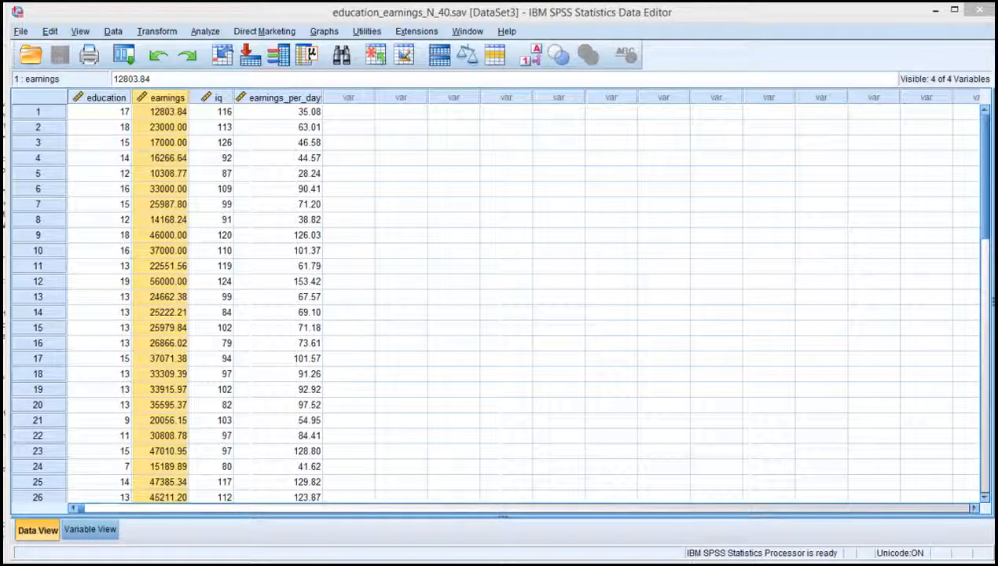
Inspect the iq, education, earnings and earnings_per_day values in the Data Editor
{"action": "left_click", "coordinate": [224, 110]}
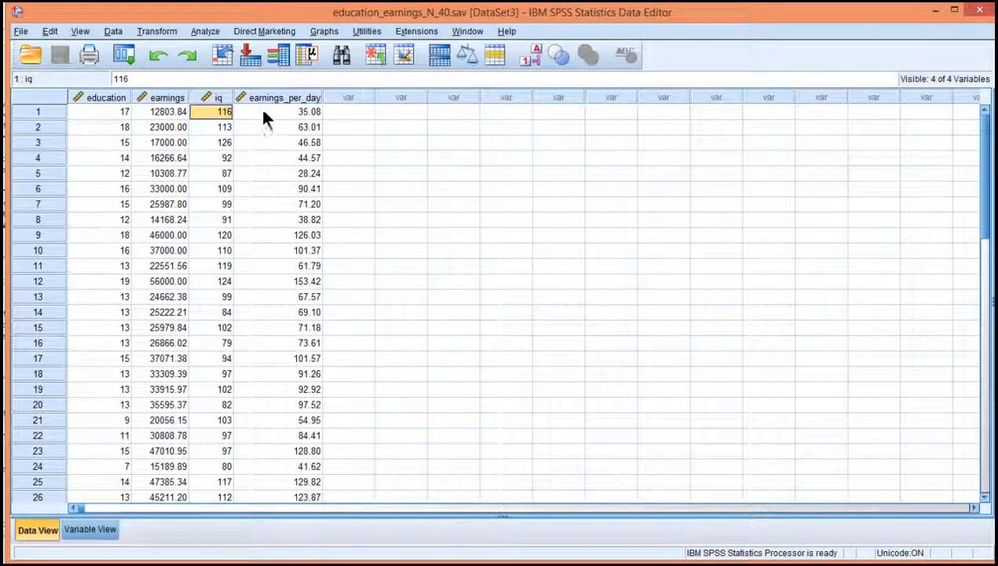
{"action": "left_click", "coordinate": [104, 110]}
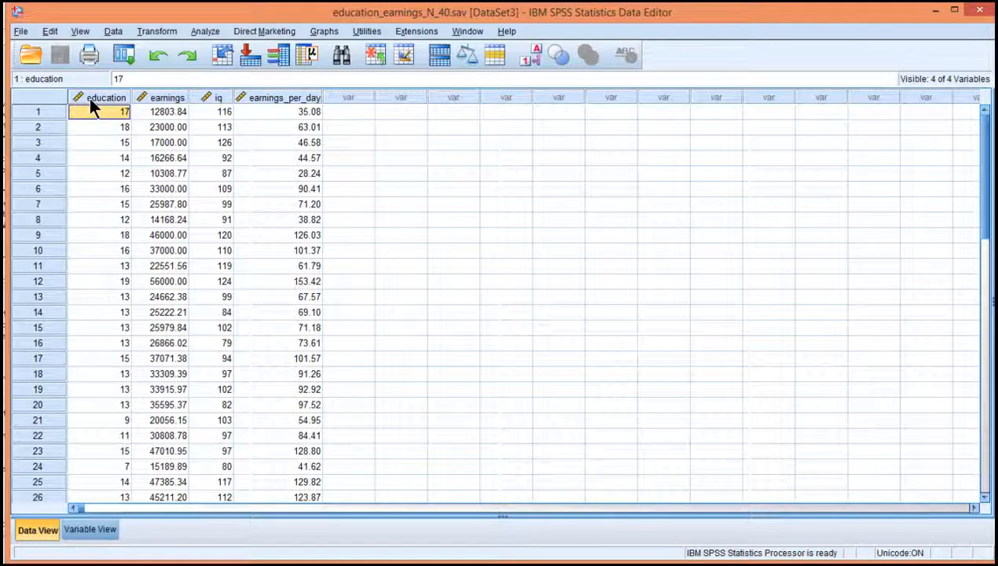
{"action": "mouse_move", "coordinate": [108, 126]}
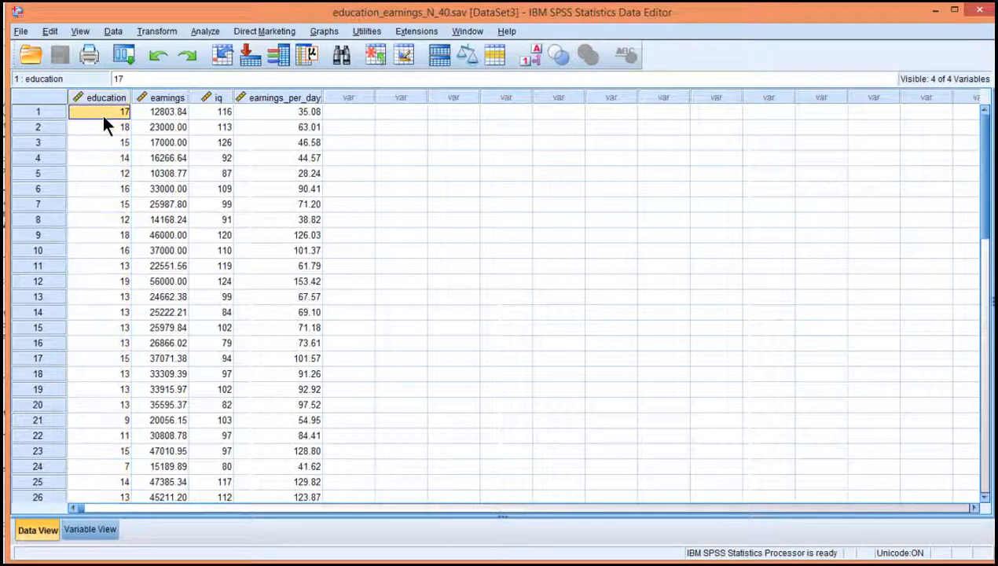
{"action": "left_click", "coordinate": [283, 97]}
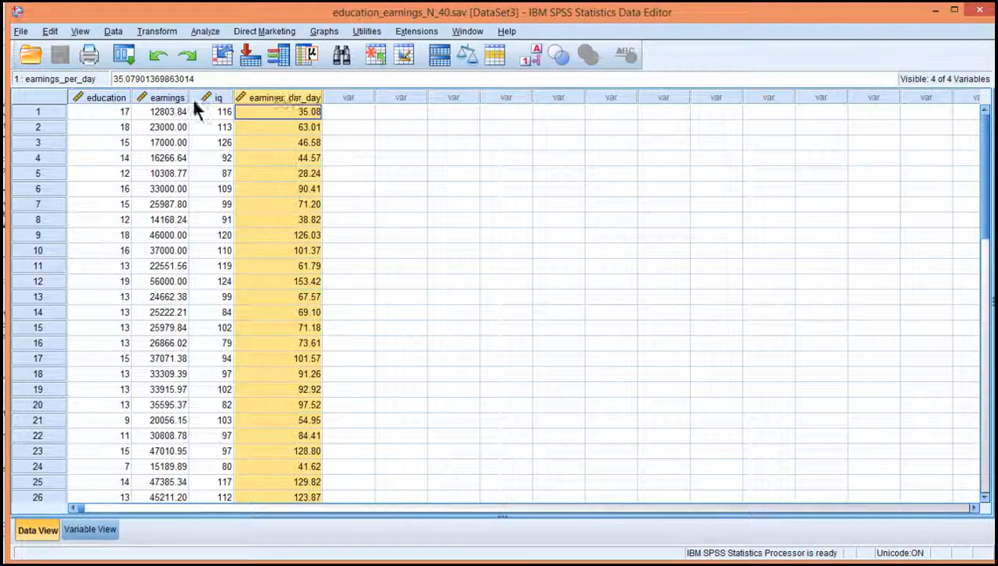
{"action": "left_click", "coordinate": [168, 111]}
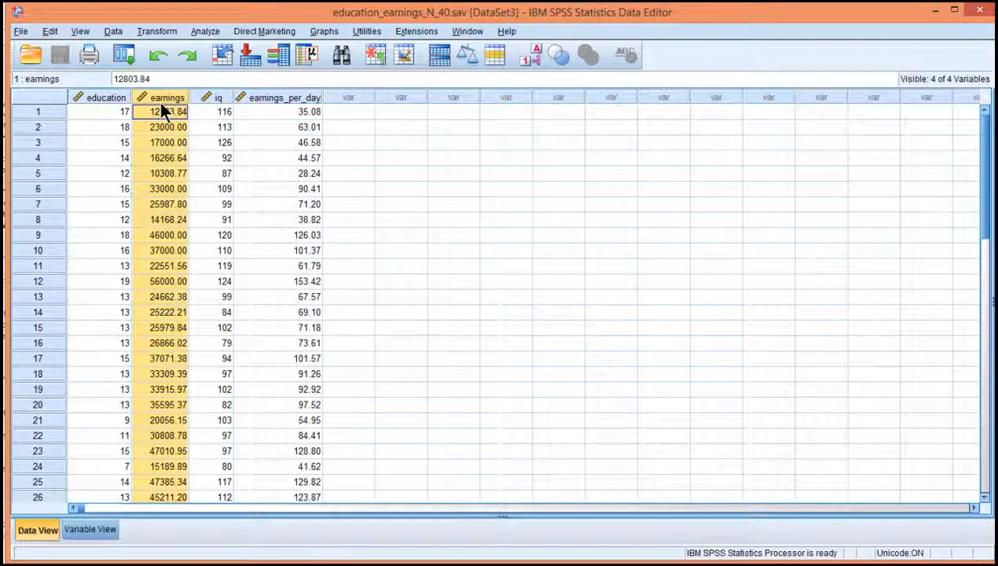
{"action": "left_click", "coordinate": [168, 110]}
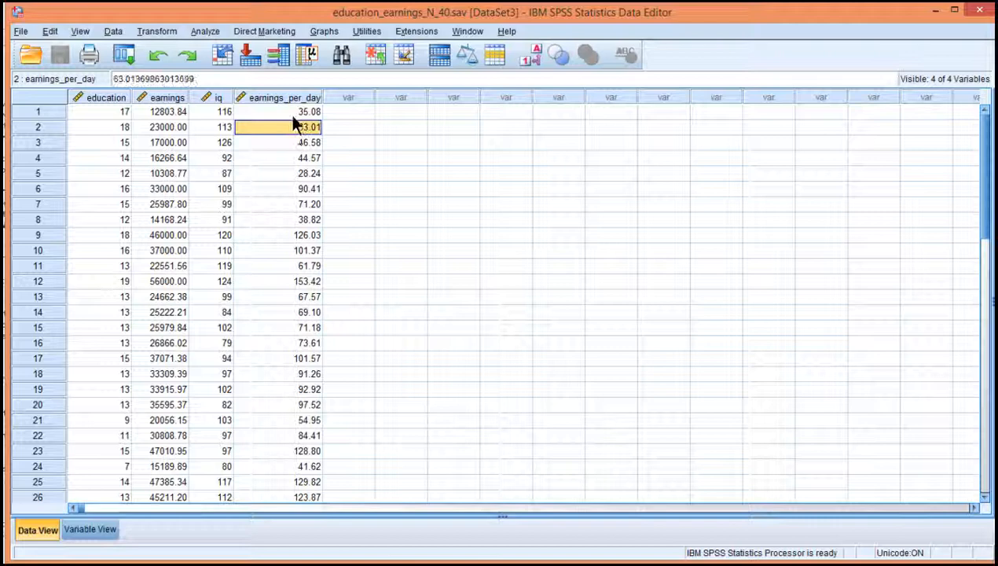
{"action": "left_click", "coordinate": [295, 111]}
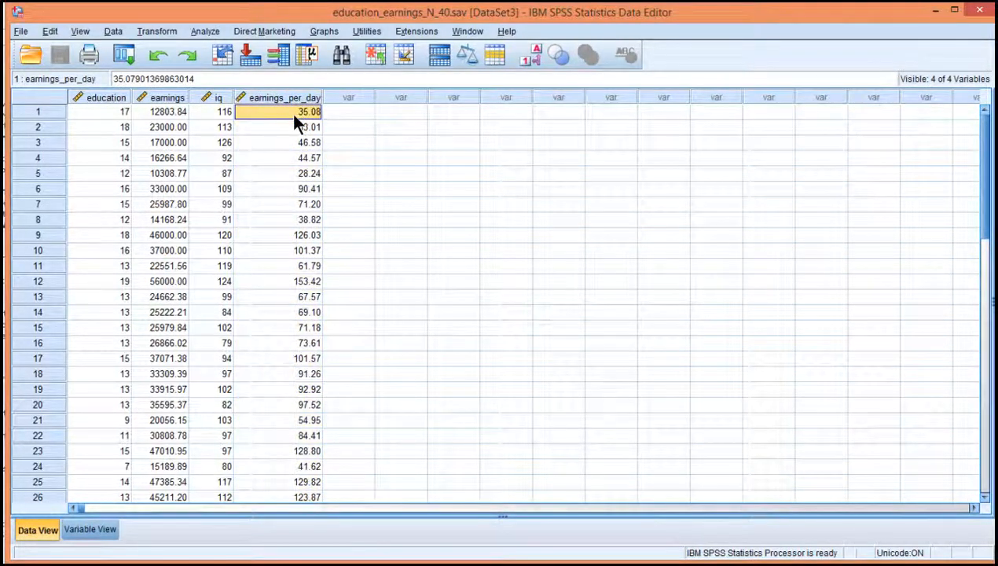
{"action": "left_click", "coordinate": [106, 111]}
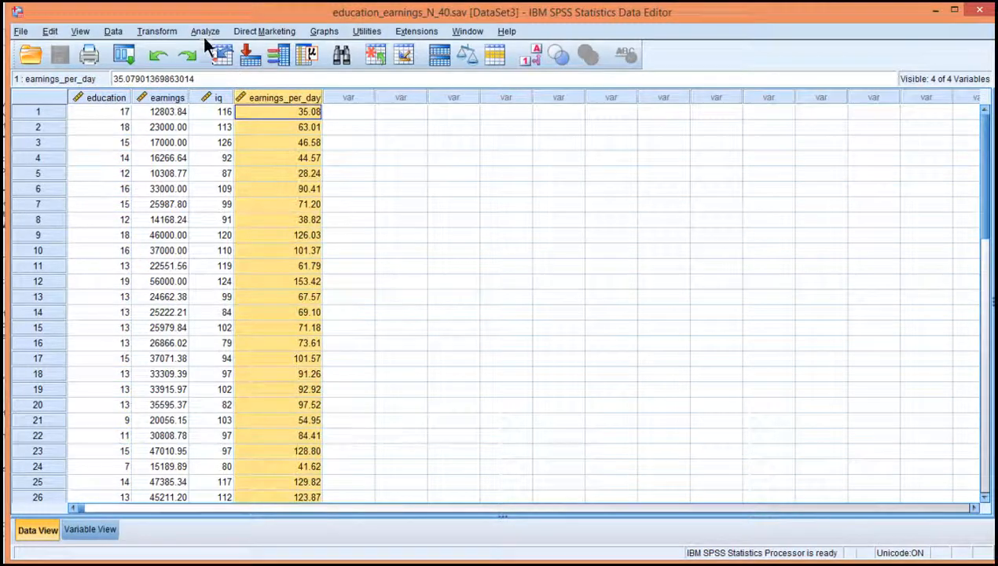
Configure Linear Regression with earnings_per_day dependent, education independent, and Descriptives ticked
{"action": "left_click", "coordinate": [205, 31]}
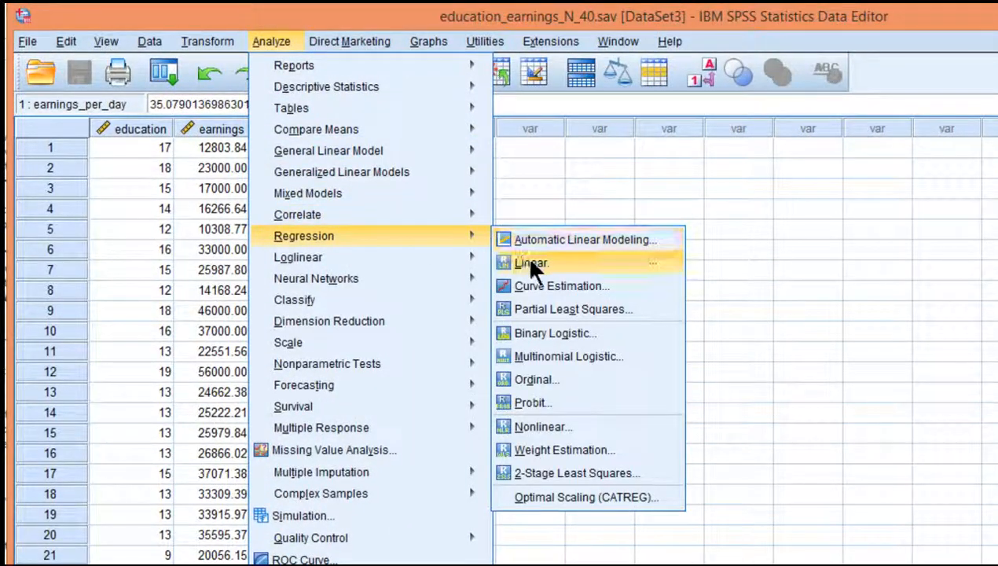
{"action": "left_click", "coordinate": [531, 262]}
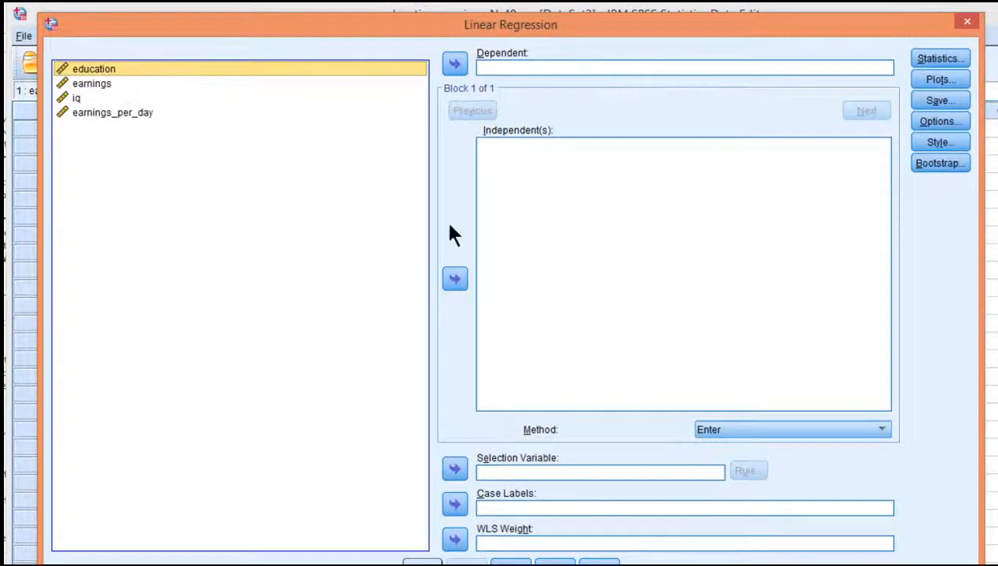
{"action": "left_click", "coordinate": [454, 278]}
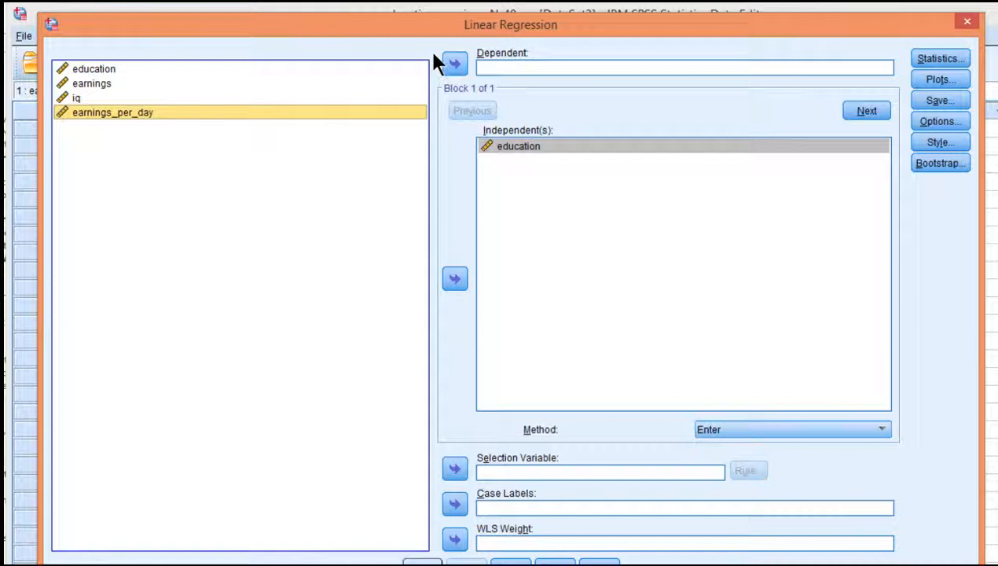
{"action": "left_click", "coordinate": [453, 63]}
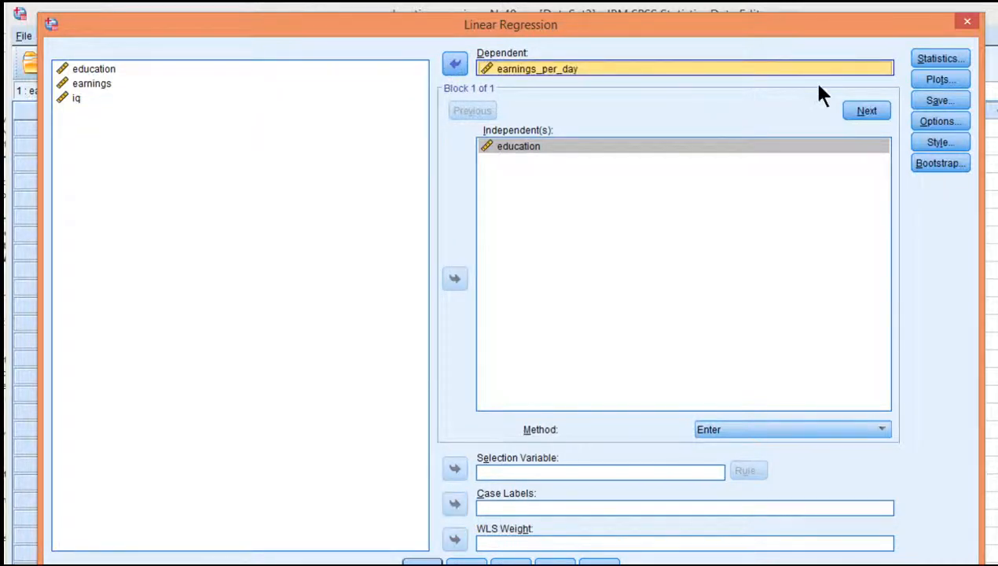
{"action": "mouse_move", "coordinate": [846, 110]}
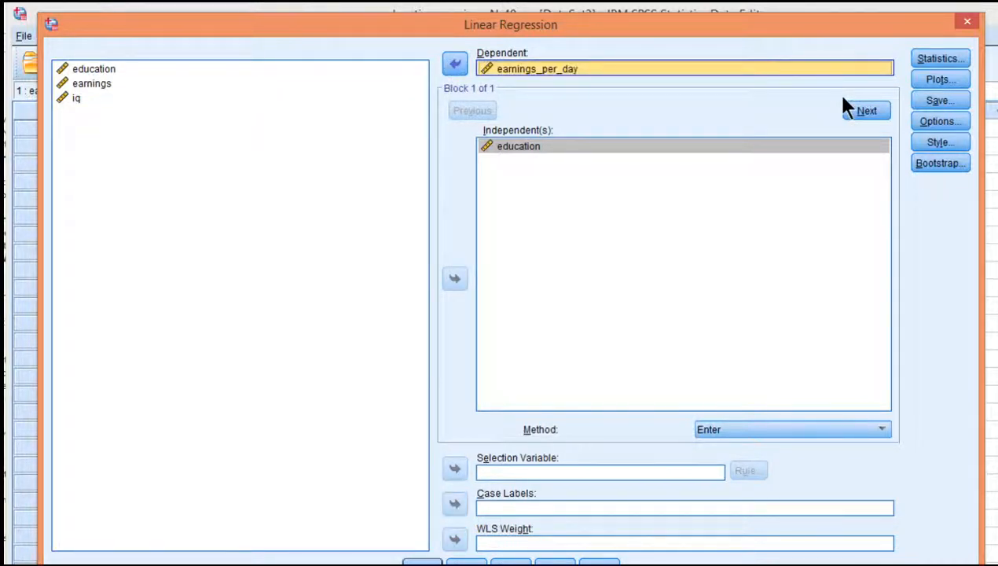
{"action": "mouse_move", "coordinate": [966, 197]}
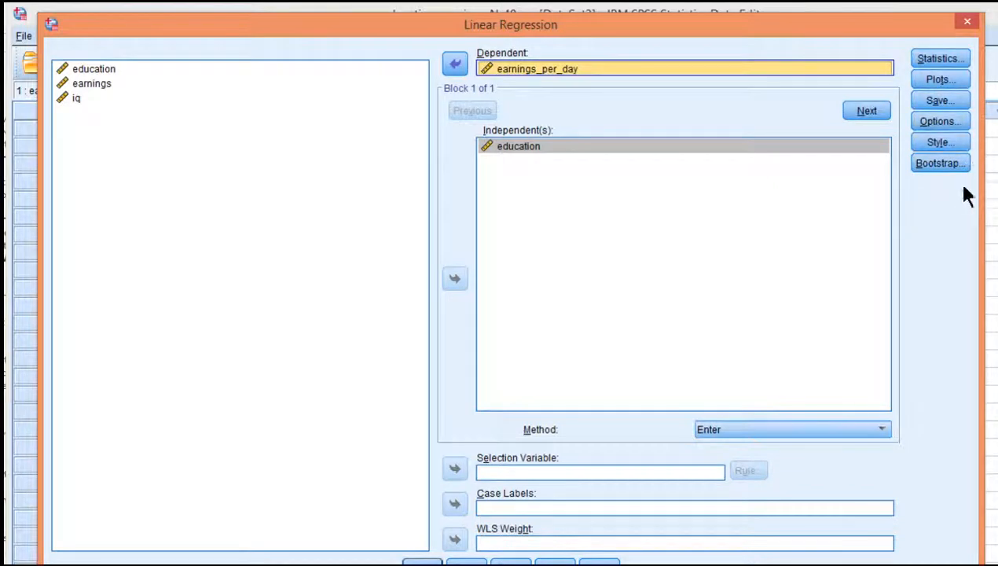
{"action": "left_click", "coordinate": [938, 121]}
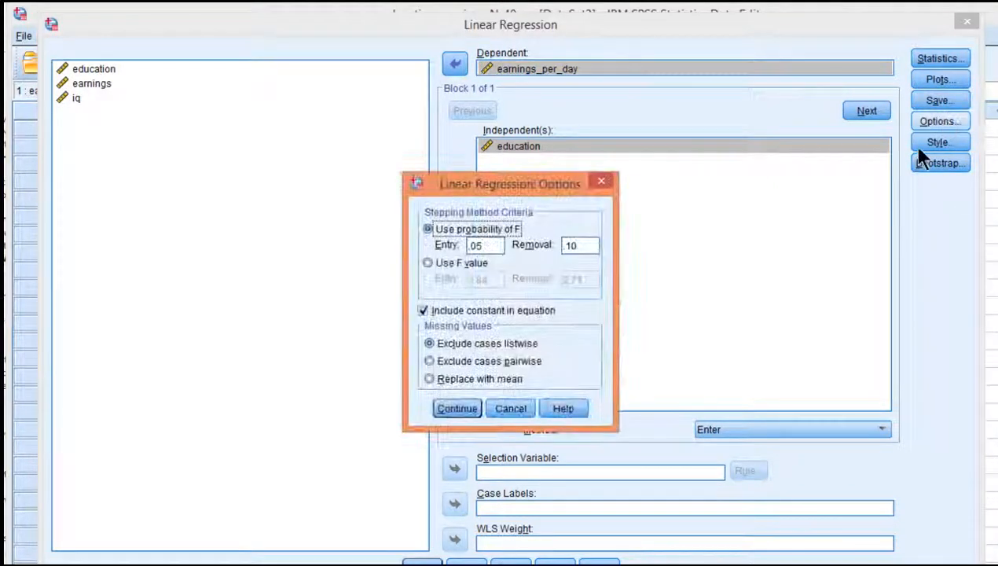
{"action": "mouse_move", "coordinate": [601, 183]}
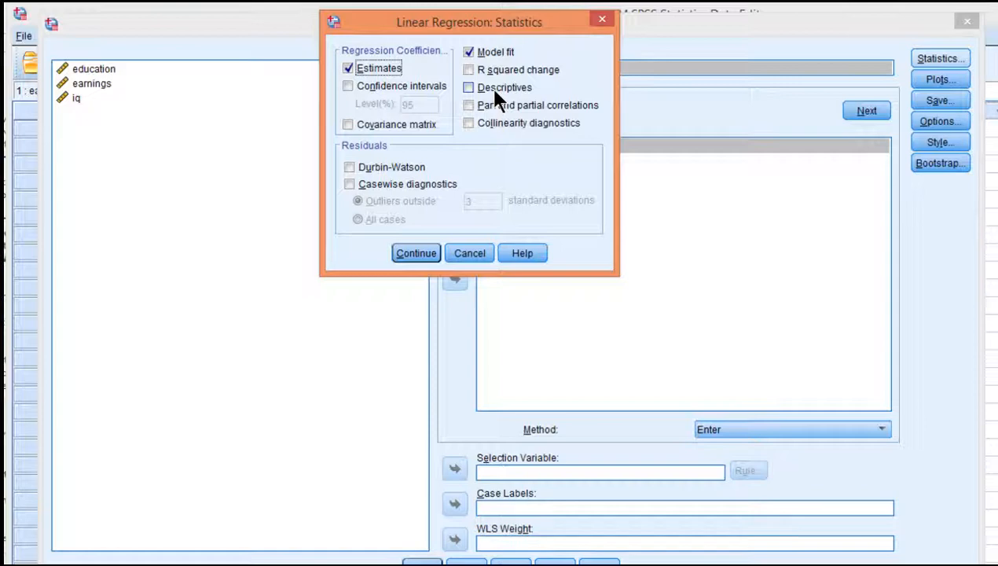
{"action": "left_click", "coordinate": [469, 87]}
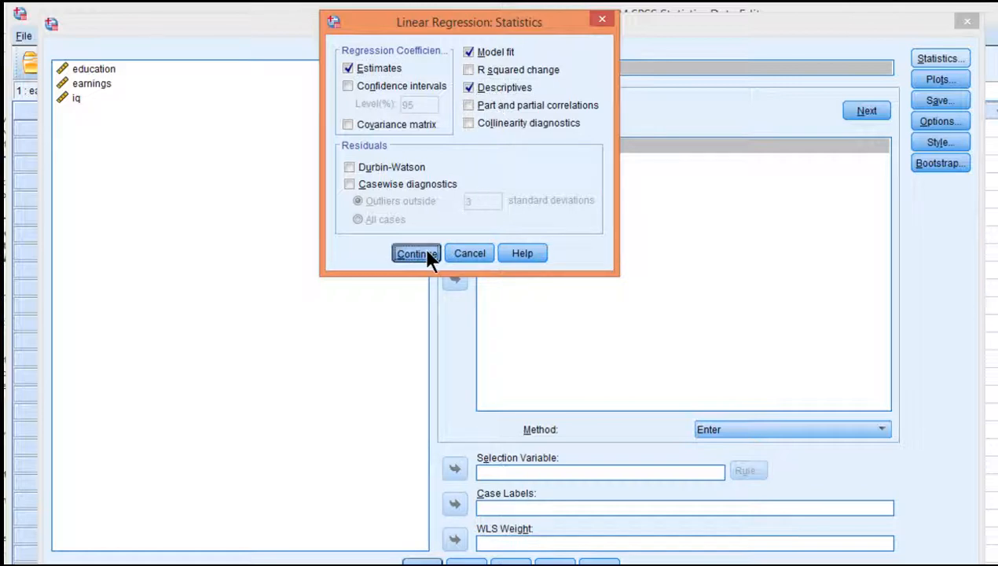
{"action": "left_click", "coordinate": [416, 252]}
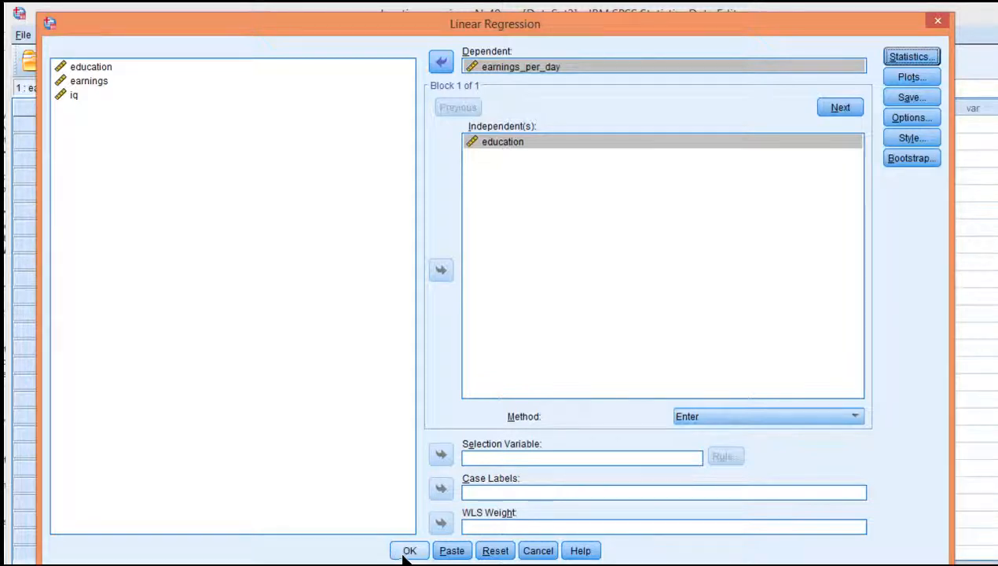
Run the regression and scroll through the Descriptive Statistics and Correlations tables
{"action": "left_click", "coordinate": [408, 550]}
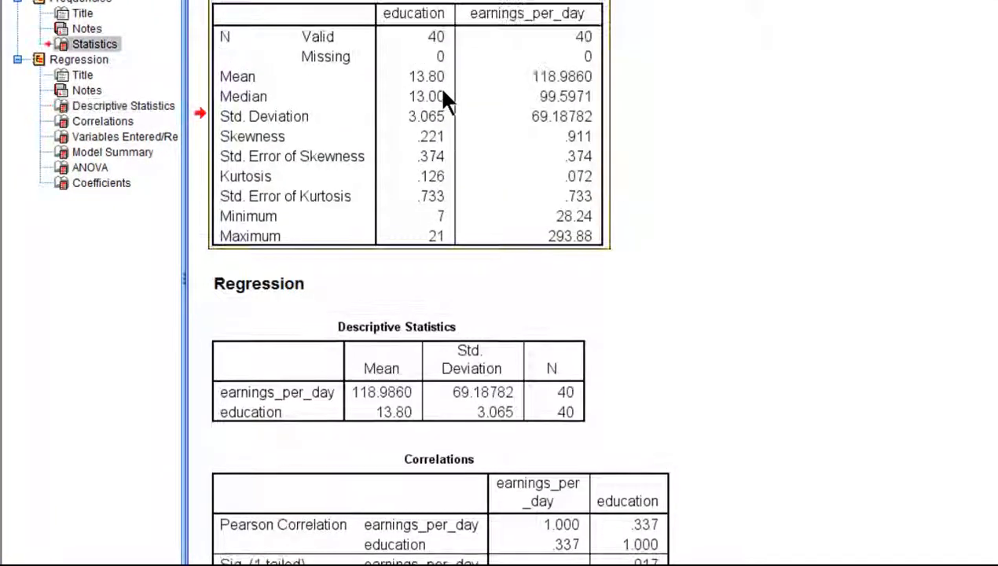
{"action": "scroll", "scroll_direction": "down", "scroll_amount": 3}
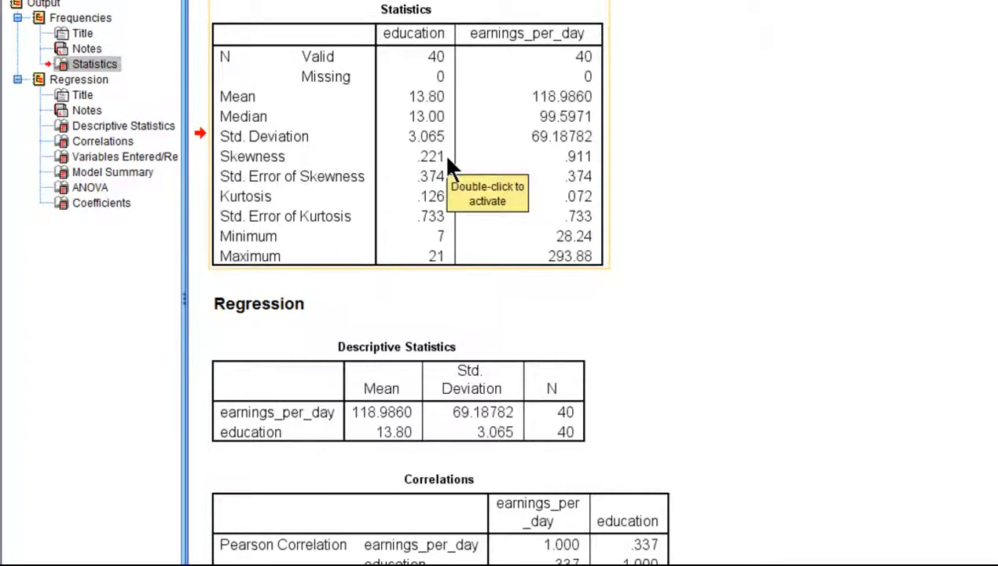
{"action": "mouse_move", "coordinate": [773, 312]}
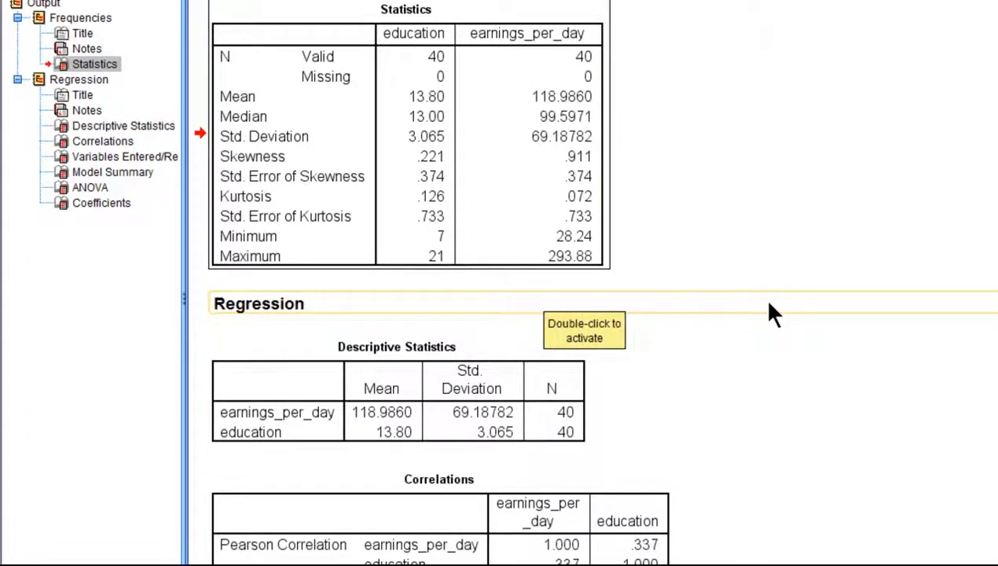
{"action": "scroll", "scroll_direction": "down", "scroll_amount": 3}
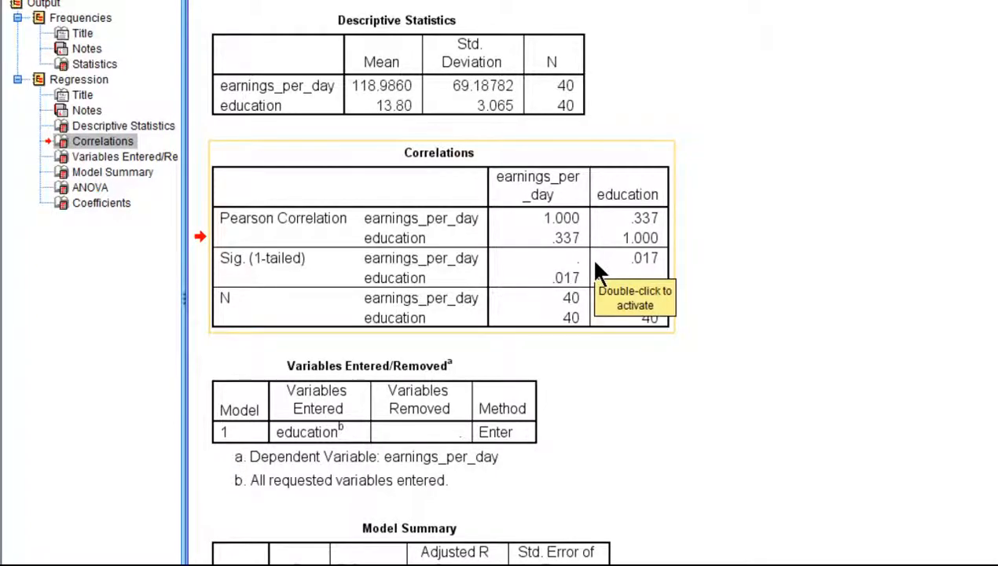
{"action": "mouse_move", "coordinate": [550, 260]}
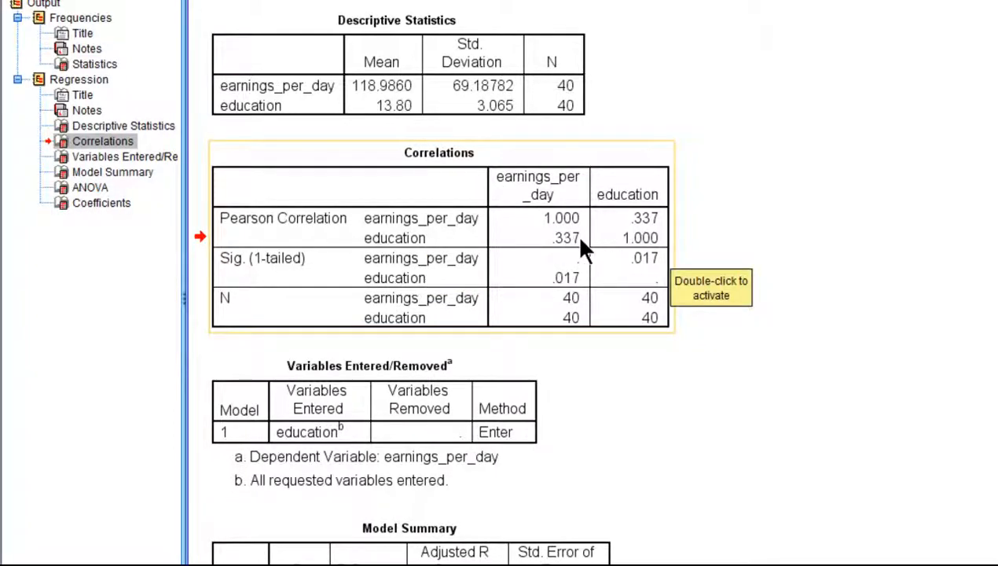
{"action": "mouse_move", "coordinate": [255, 287]}
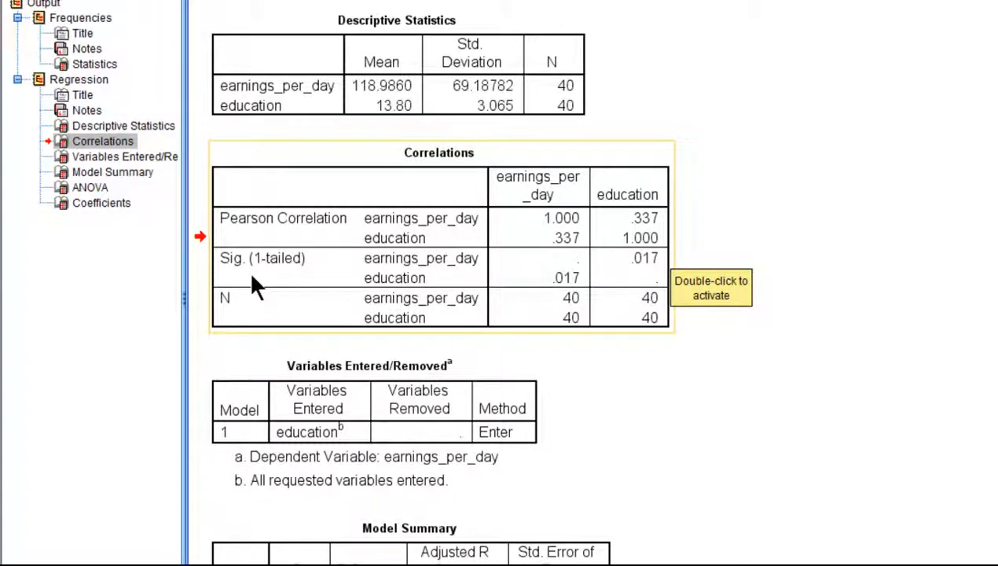
{"action": "mouse_move", "coordinate": [566, 302]}
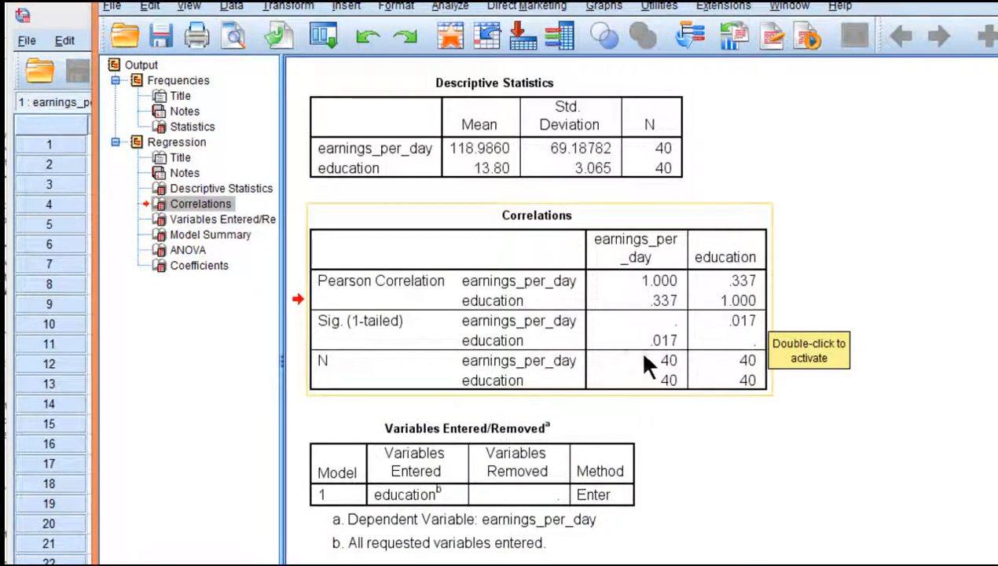
Run a Pearson bivariate correlation of education and earnings_per_day, giving r = .337, p = .033
{"action": "left_click", "coordinate": [449, 6]}
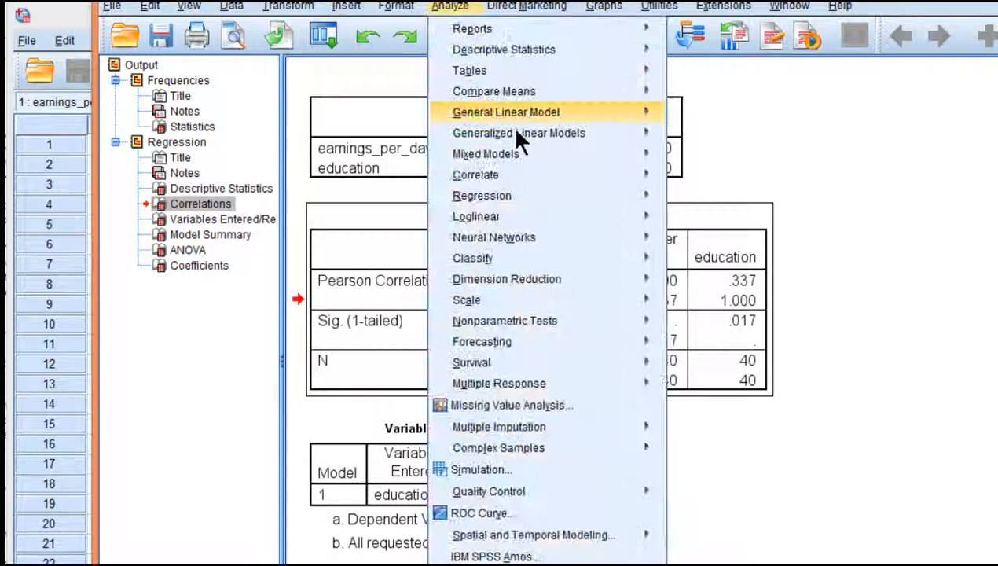
{"action": "left_click", "coordinate": [475, 174]}
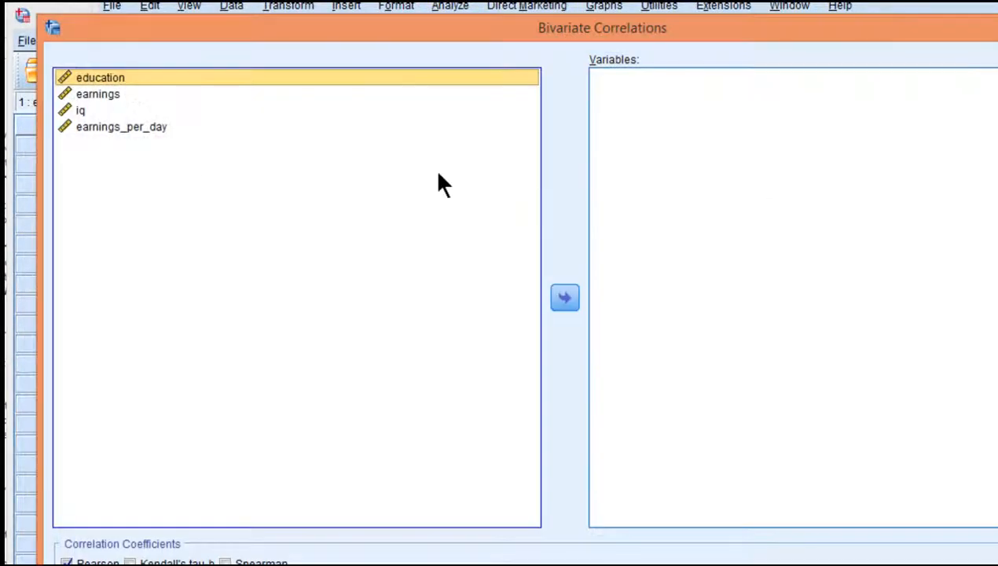
{"action": "left_click", "coordinate": [564, 297]}
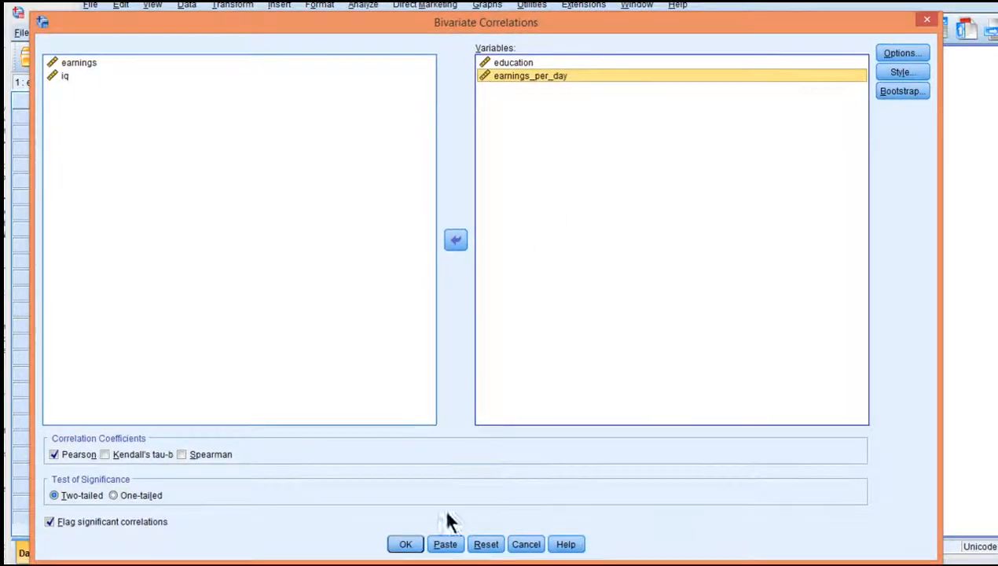
{"action": "left_click", "coordinate": [405, 543]}
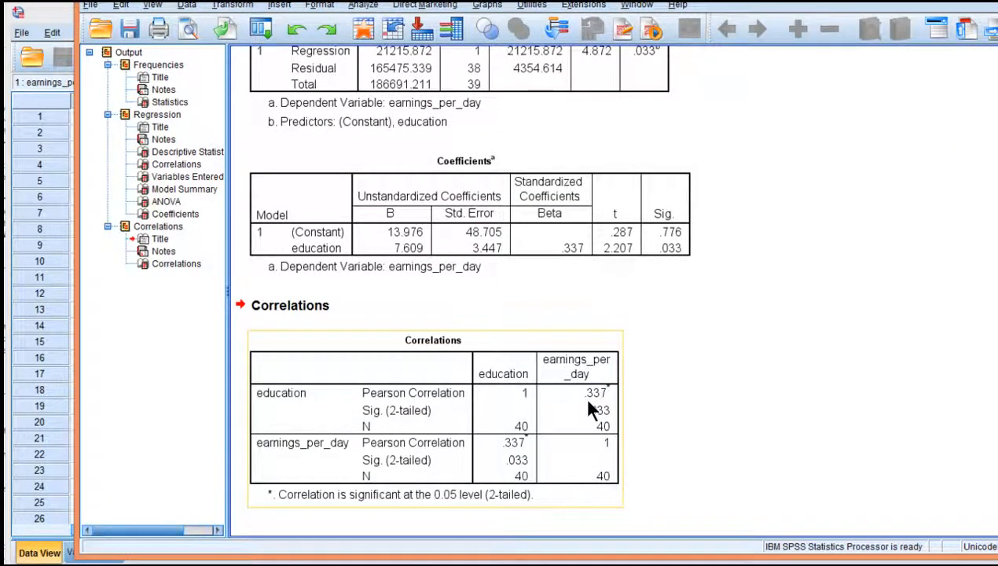
{"action": "mouse_move", "coordinate": [597, 425]}
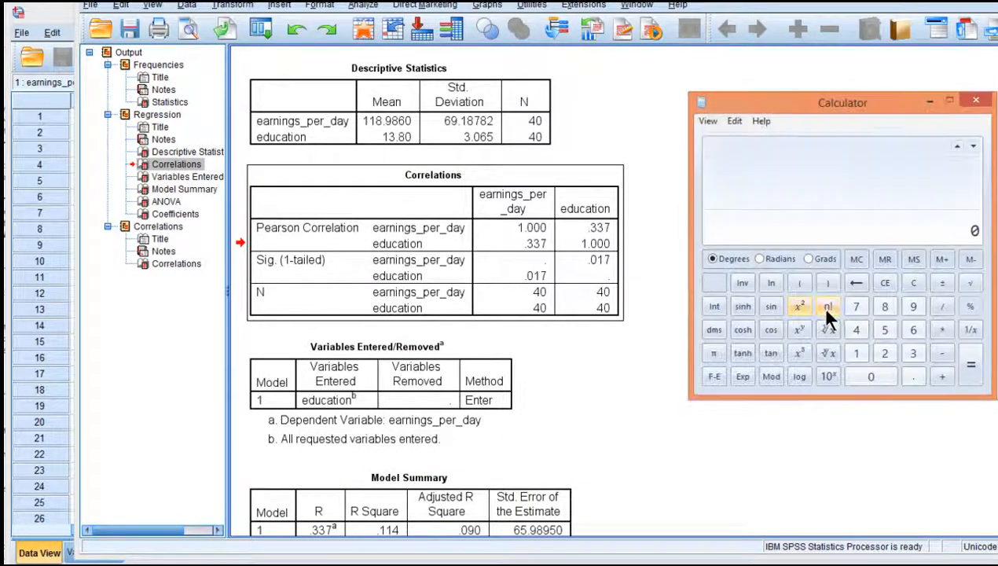
Close the empty Calculator window to return to the SPSS Viewer
{"action": "left_click", "coordinate": [799, 306]}
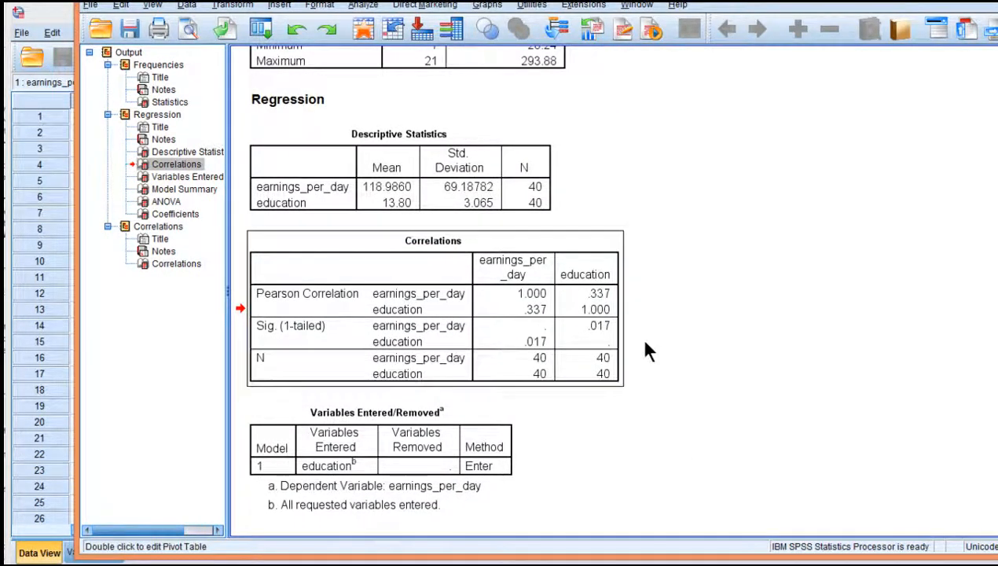
Scroll the output past Correlations to the Model Summary, ANOVA and Coefficients tables
{"action": "scroll", "scroll_direction": "down", "scroll_amount": 3}
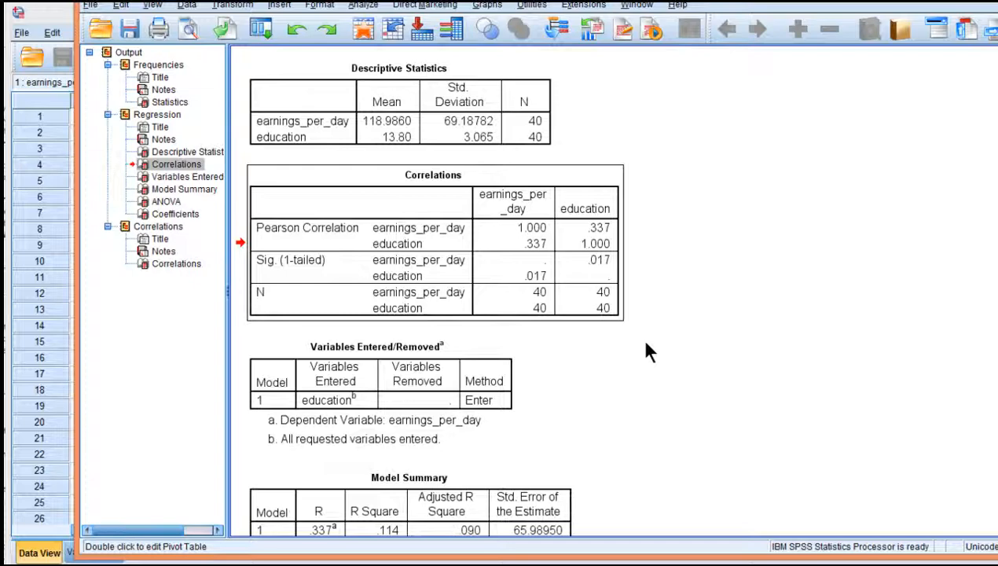
{"action": "scroll", "scroll_direction": "down", "scroll_amount": 3}
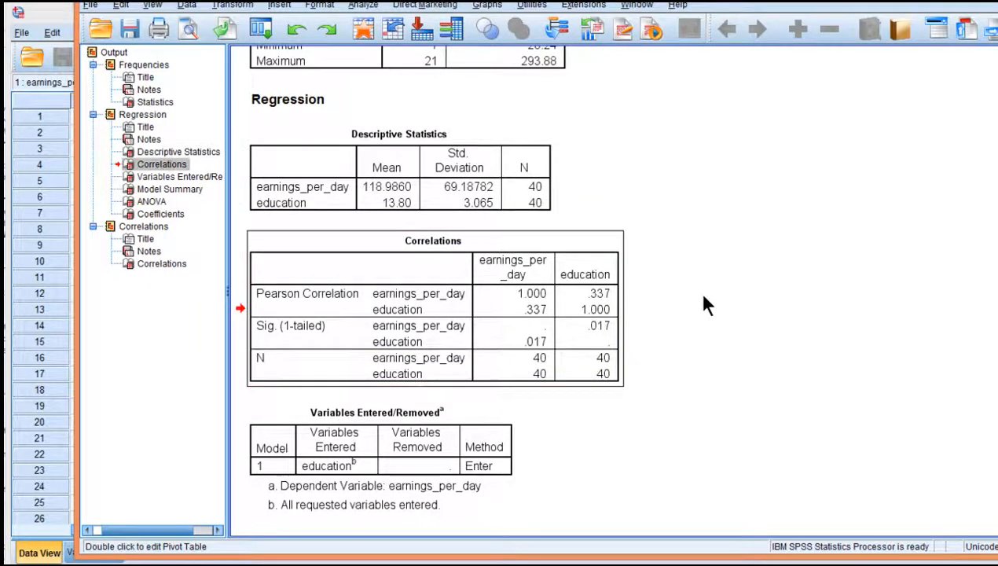
{"action": "scroll", "scroll_direction": "down", "scroll_amount": 3}
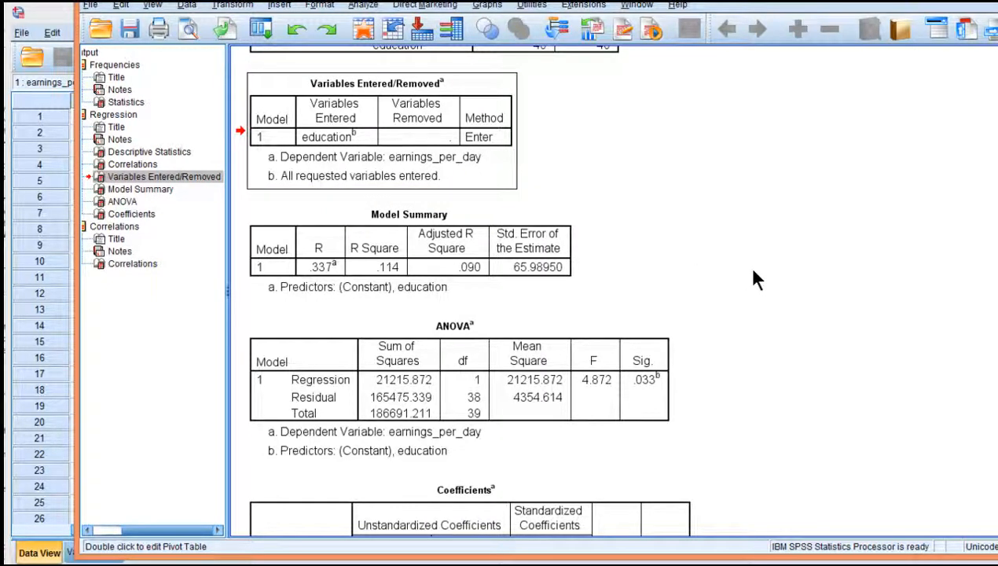
{"action": "scroll", "scroll_direction": "down", "scroll_amount": 3}
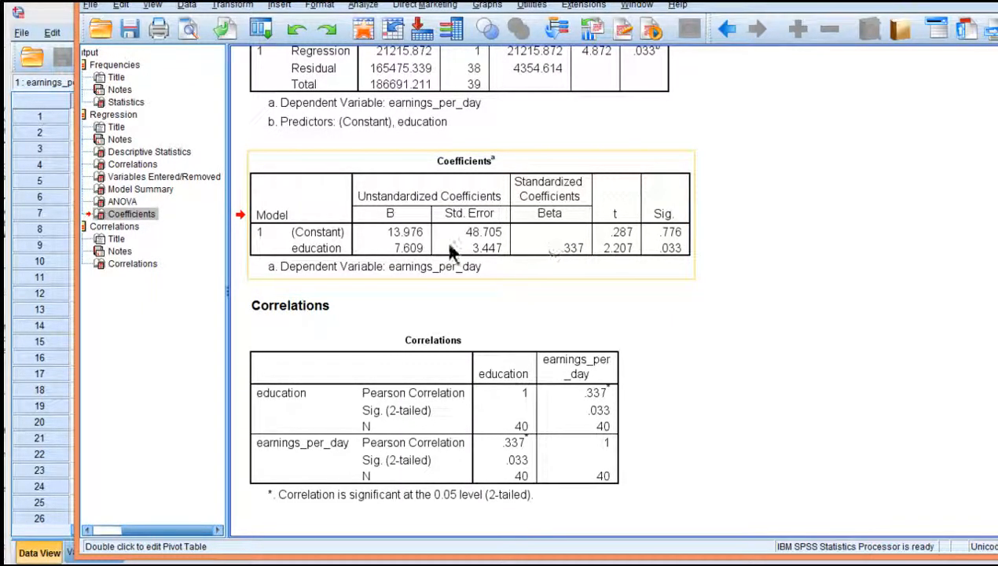
{"action": "mouse_move", "coordinate": [397, 249]}
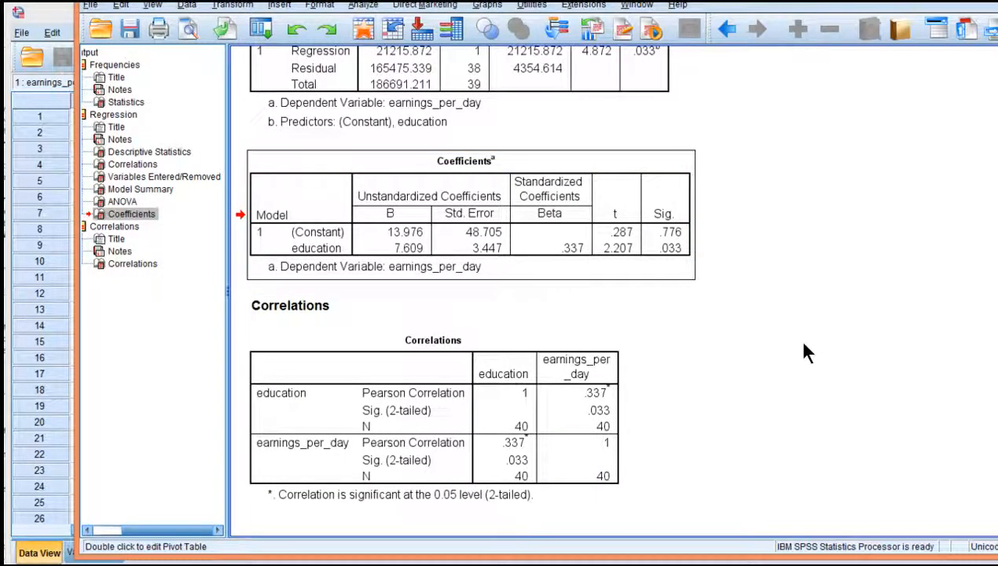
{"action": "mouse_move", "coordinate": [699, 340]}
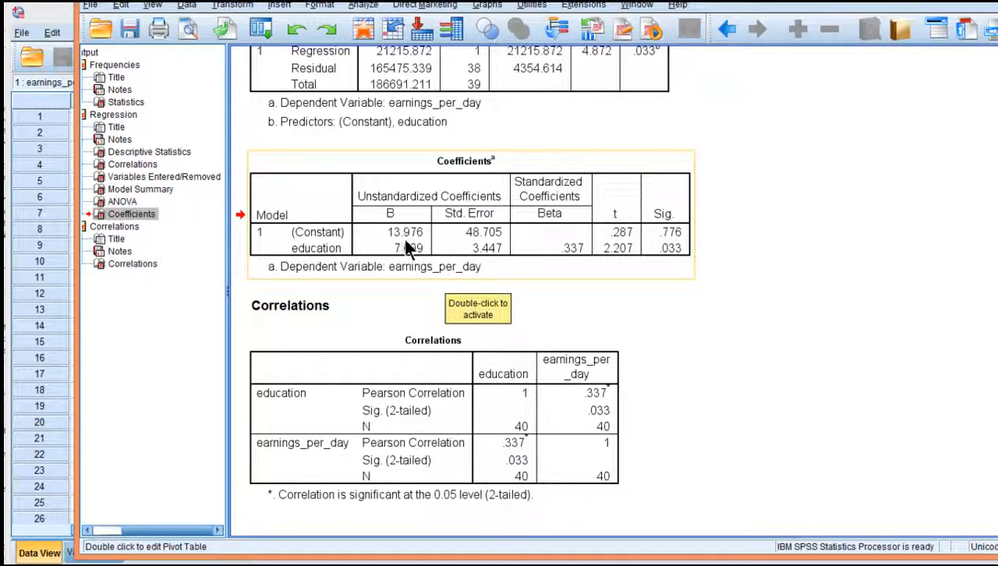
{"action": "mouse_move", "coordinate": [483, 235]}
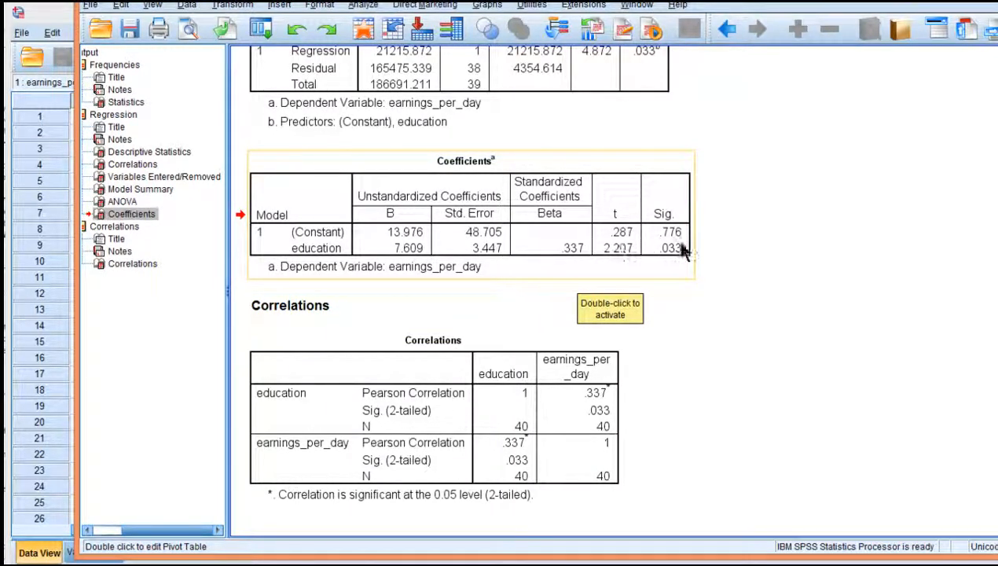
{"action": "mouse_move", "coordinate": [658, 248]}
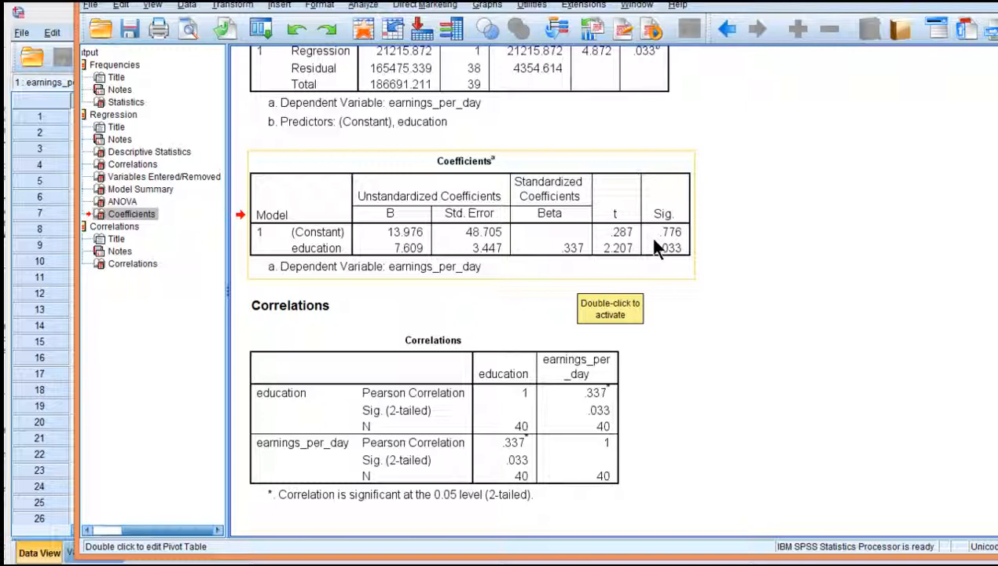
{"action": "mouse_move", "coordinate": [459, 231]}
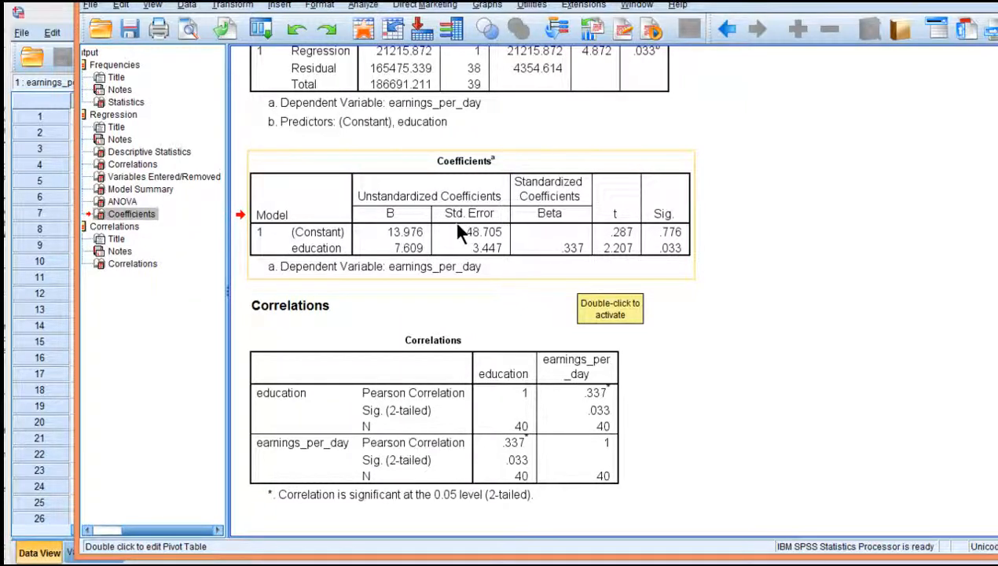
{"action": "mouse_move", "coordinate": [404, 240]}
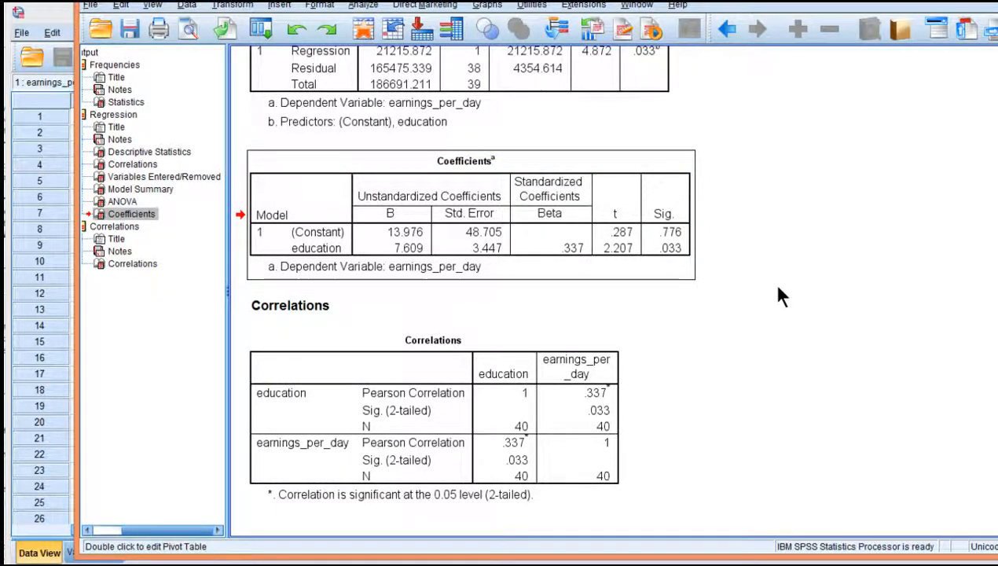
{"action": "mouse_move", "coordinate": [711, 241]}
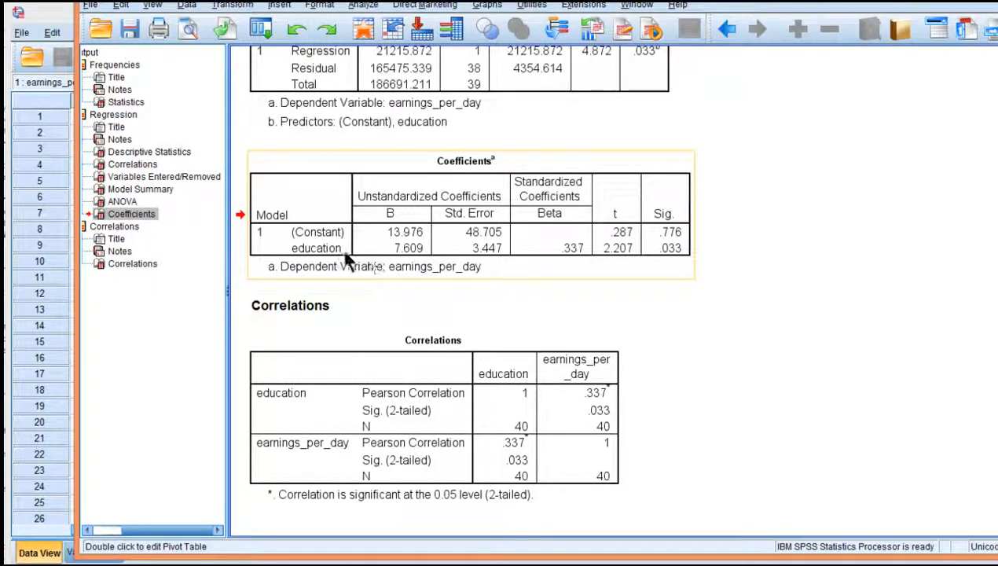
{"action": "mouse_move", "coordinate": [330, 252]}
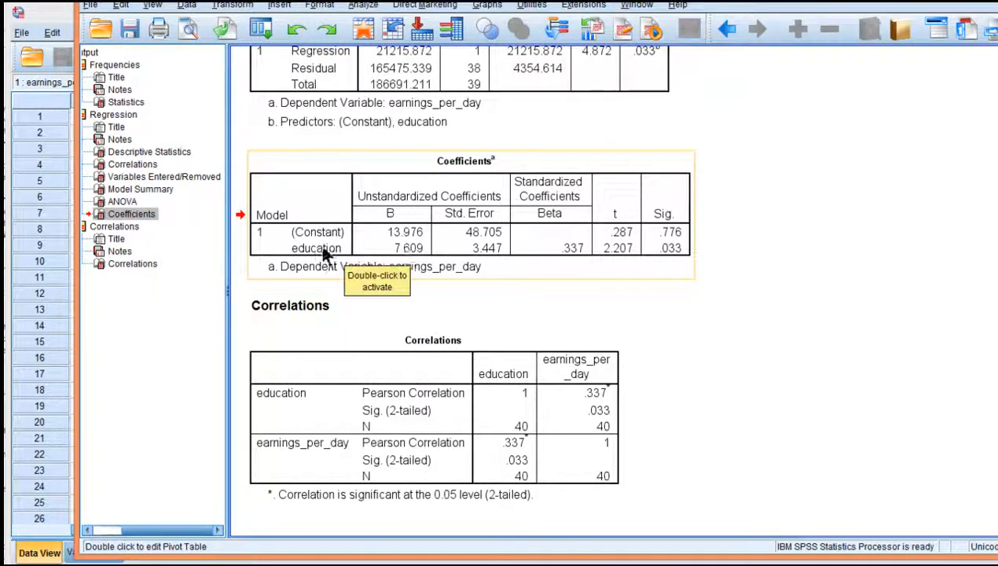
{"action": "mouse_move", "coordinate": [412, 263]}
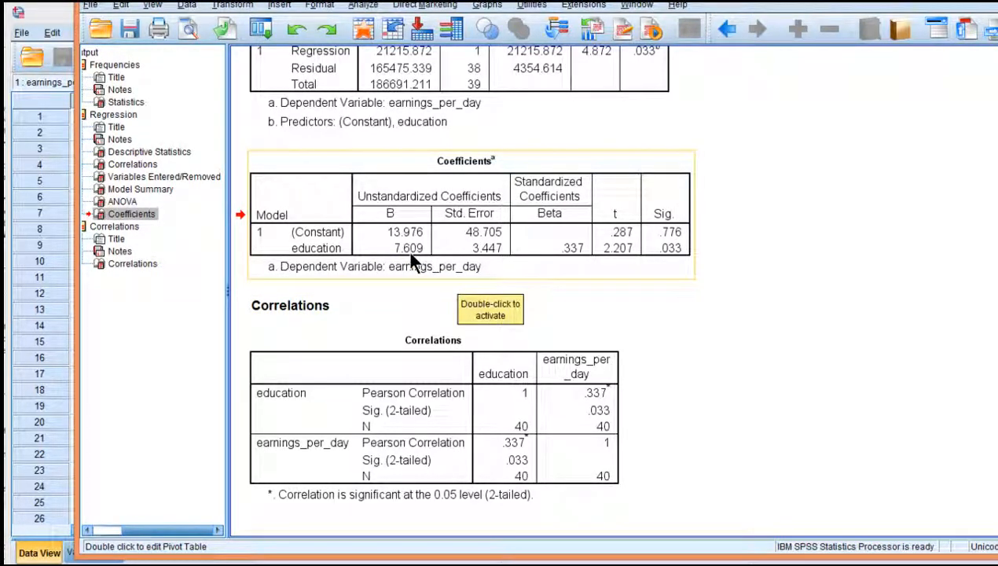
{"action": "mouse_move", "coordinate": [426, 248]}
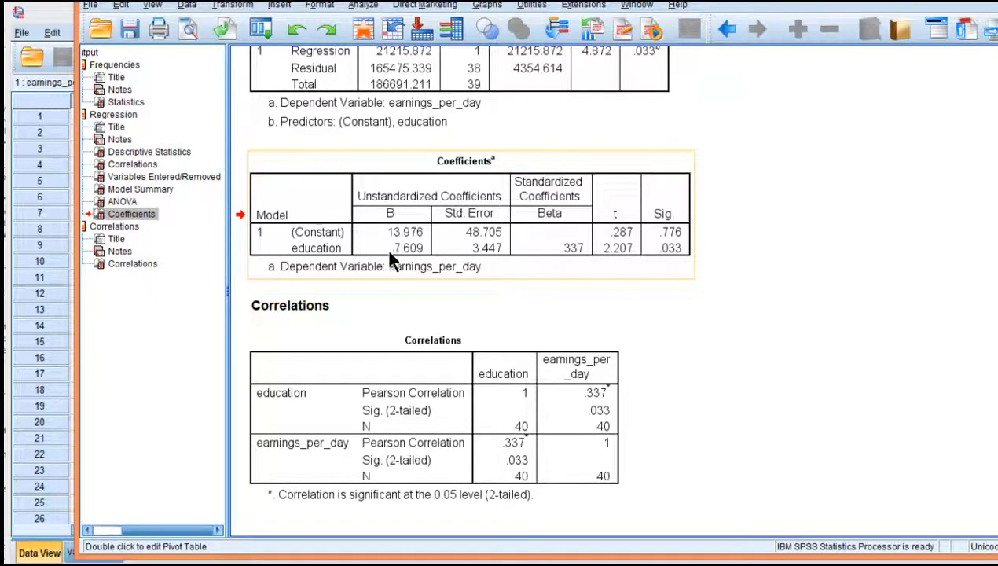
{"action": "mouse_move", "coordinate": [406, 259]}
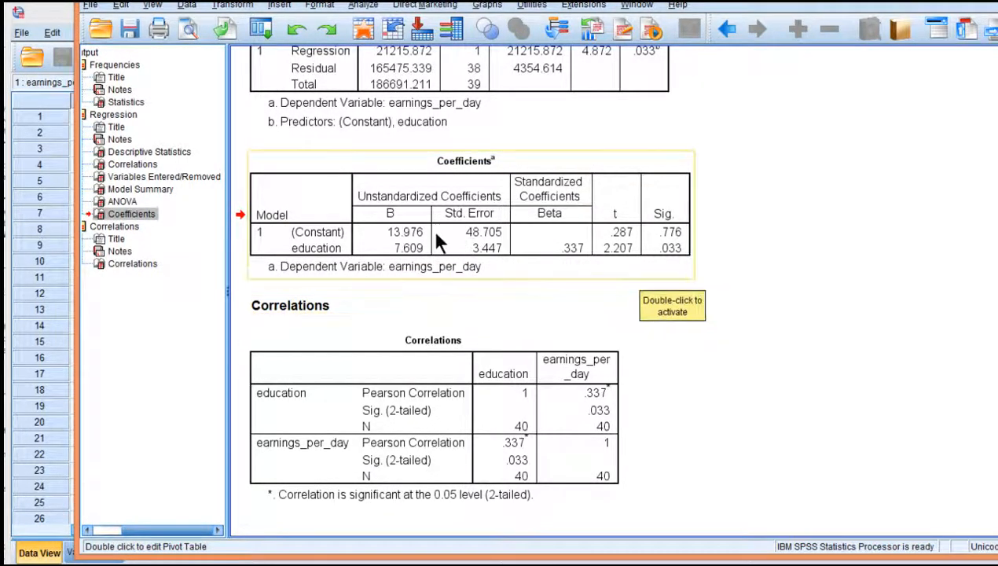
{"action": "mouse_move", "coordinate": [487, 259]}
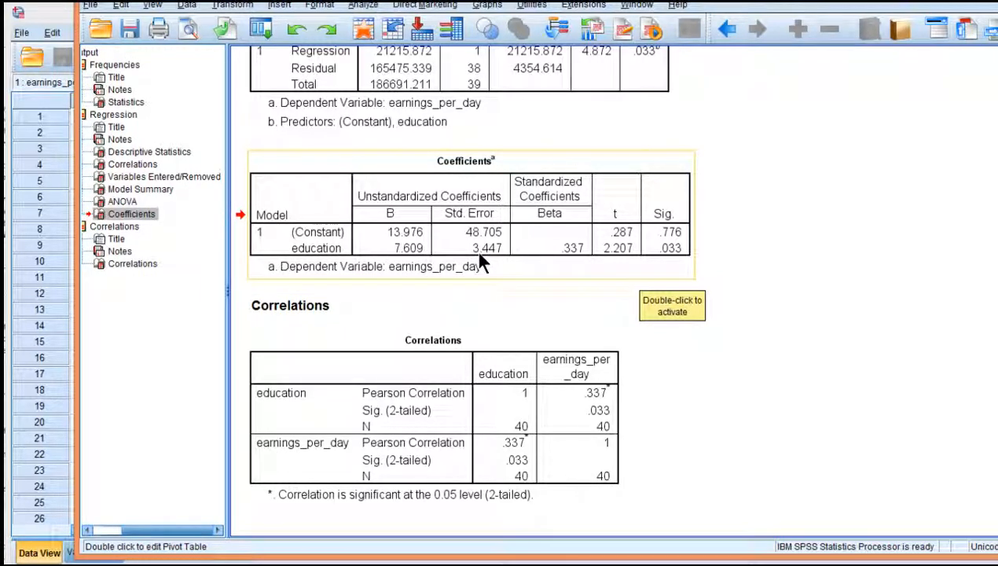
{"action": "mouse_move", "coordinate": [472, 255]}
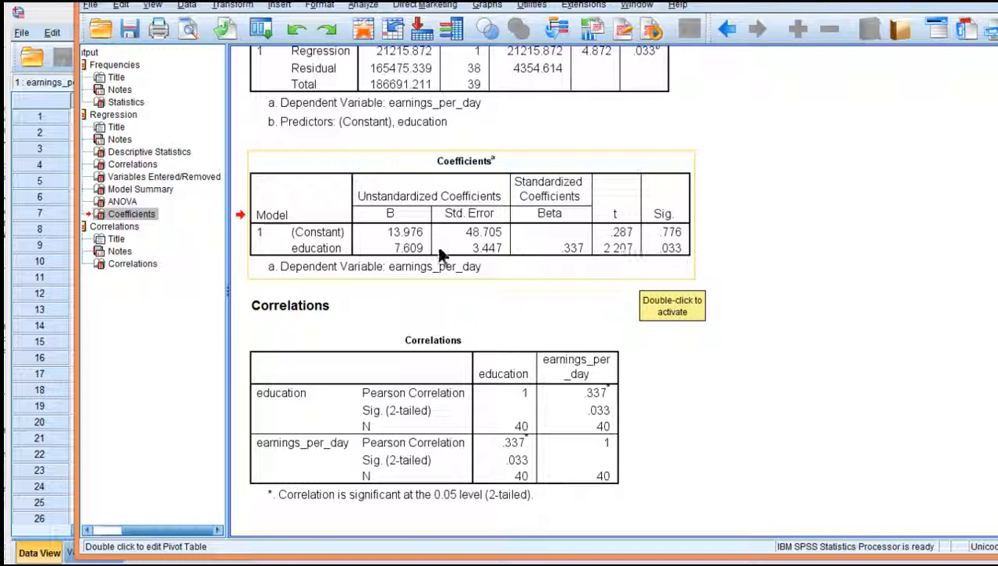
{"action": "mouse_move", "coordinate": [218, 507]}
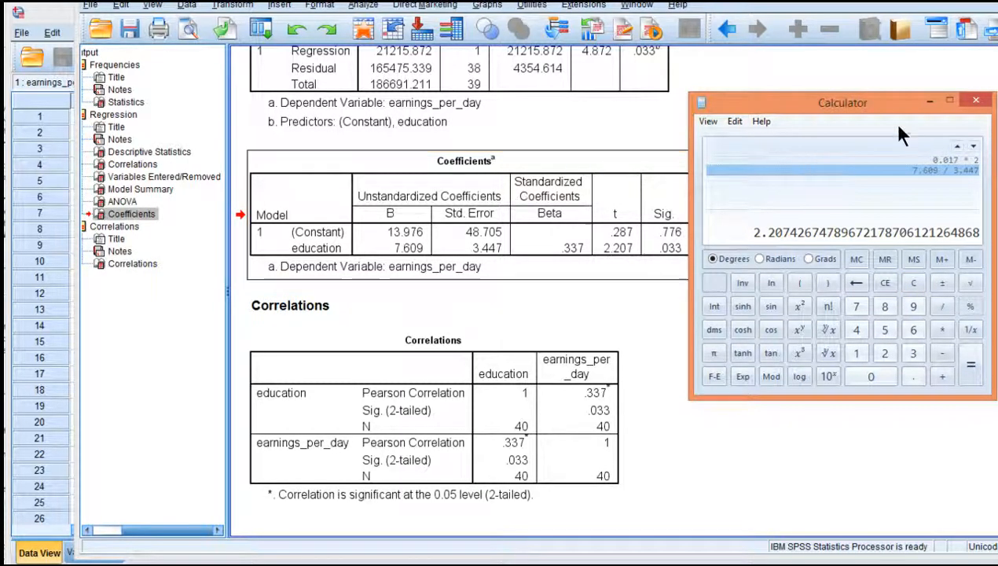
{"action": "left_click", "coordinate": [976, 101]}
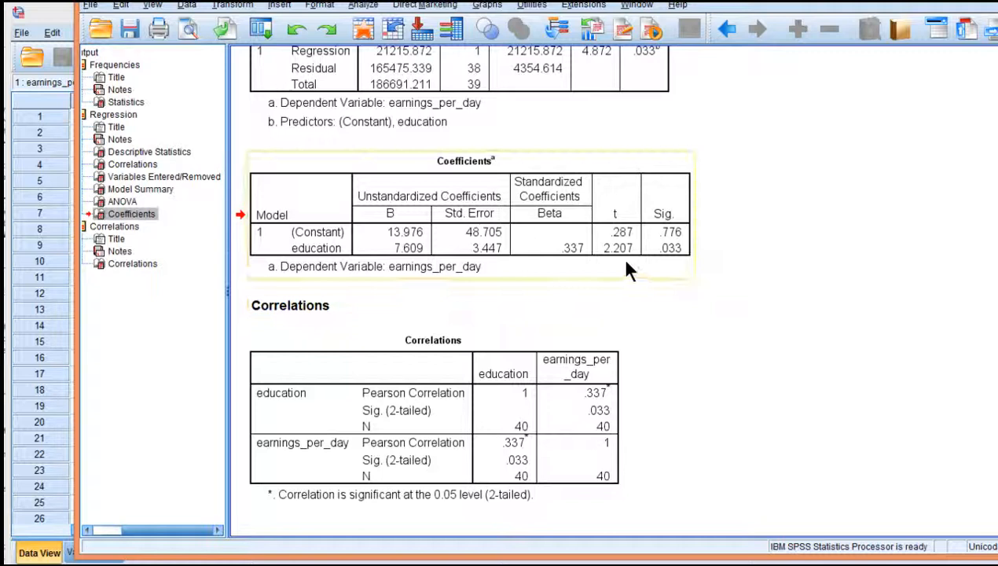
{"action": "mouse_move", "coordinate": [691, 263]}
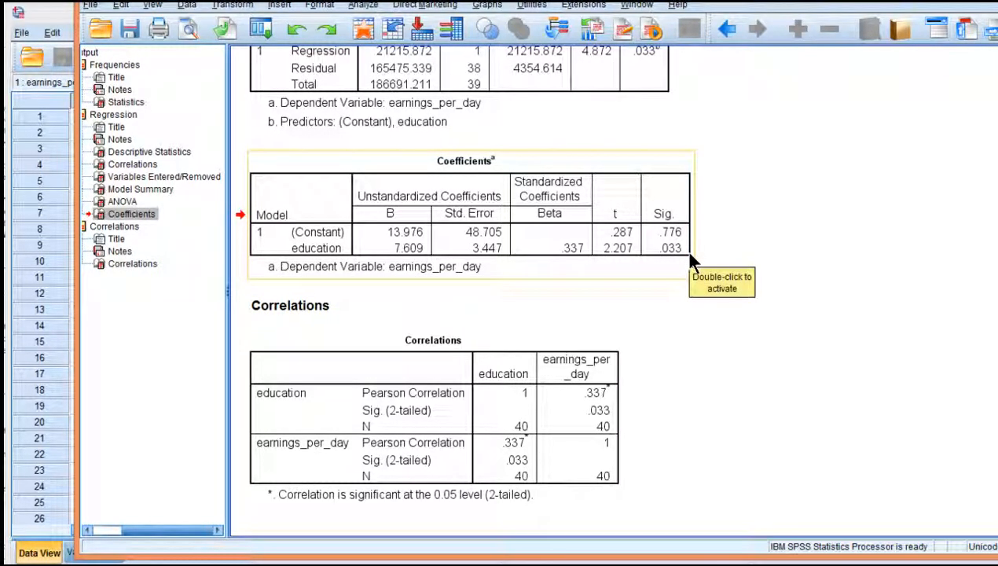
{"action": "mouse_move", "coordinate": [682, 270]}
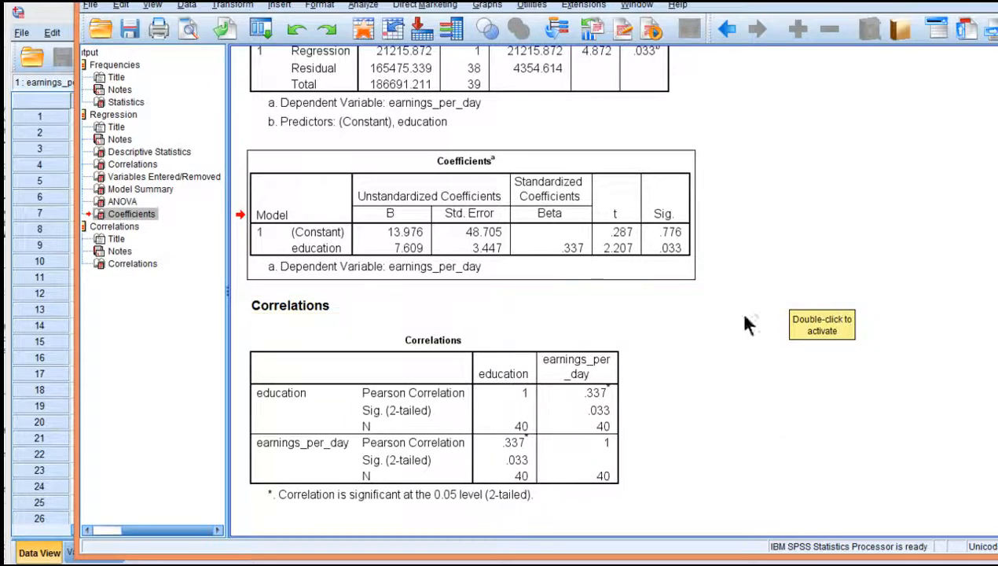
{"action": "mouse_move", "coordinate": [680, 264]}
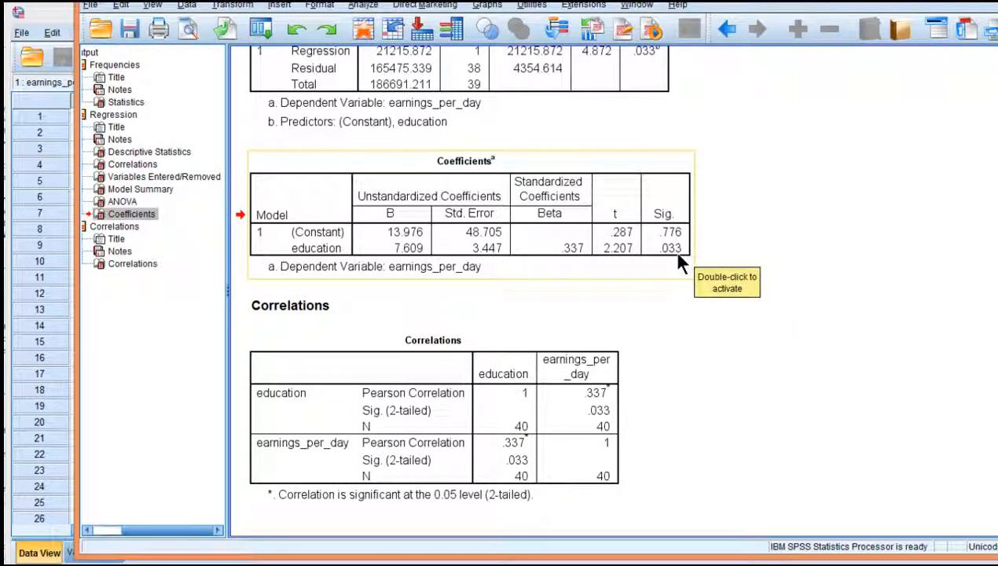
{"action": "mouse_move", "coordinate": [509, 277]}
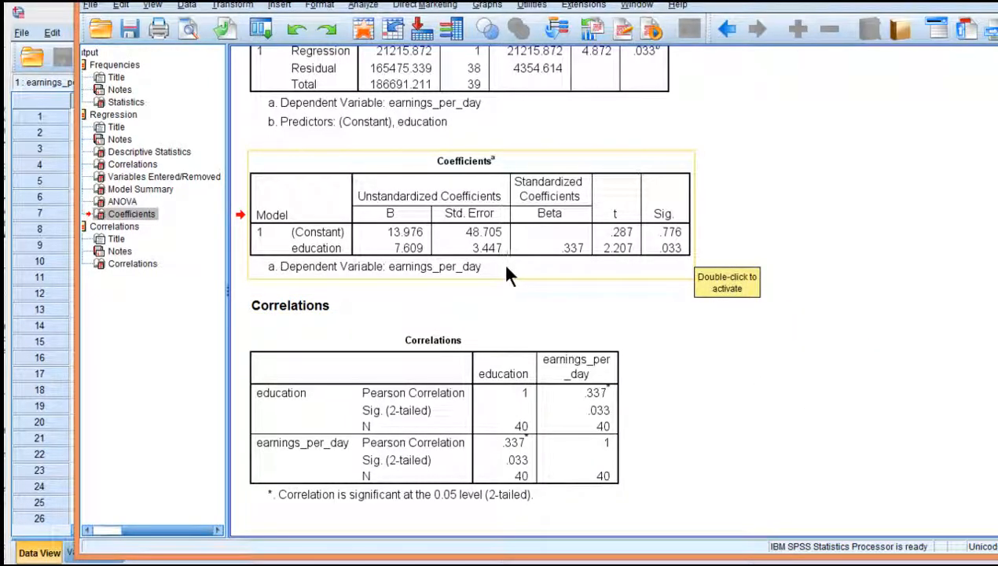
{"action": "mouse_move", "coordinate": [401, 263]}
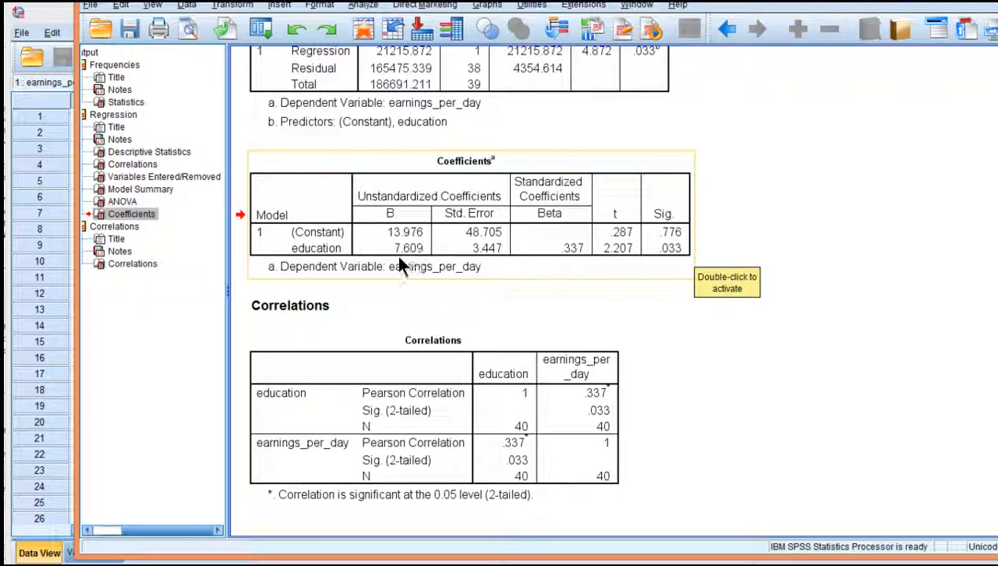
{"action": "mouse_move", "coordinate": [740, 348]}
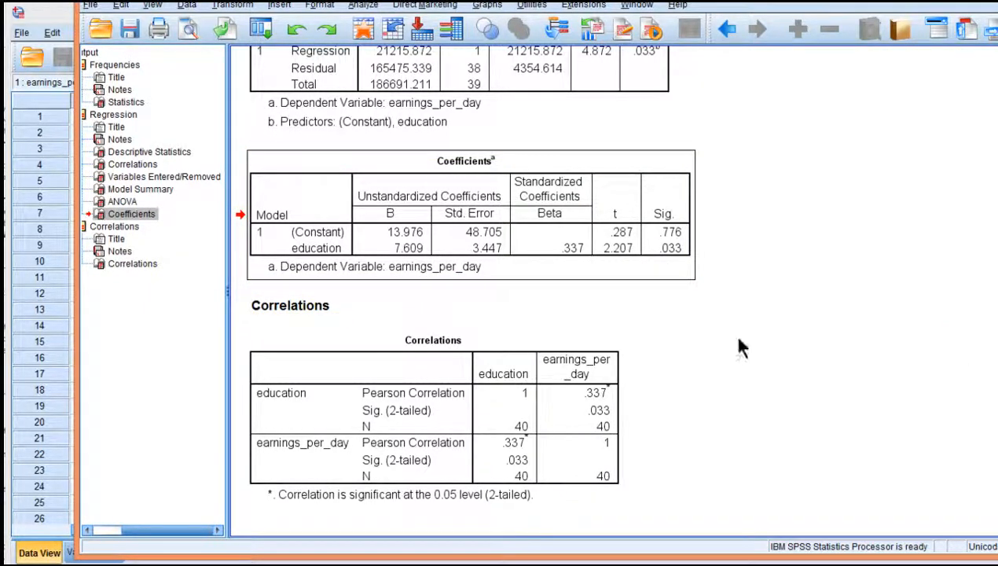
{"action": "left_click", "coordinate": [432, 416]}
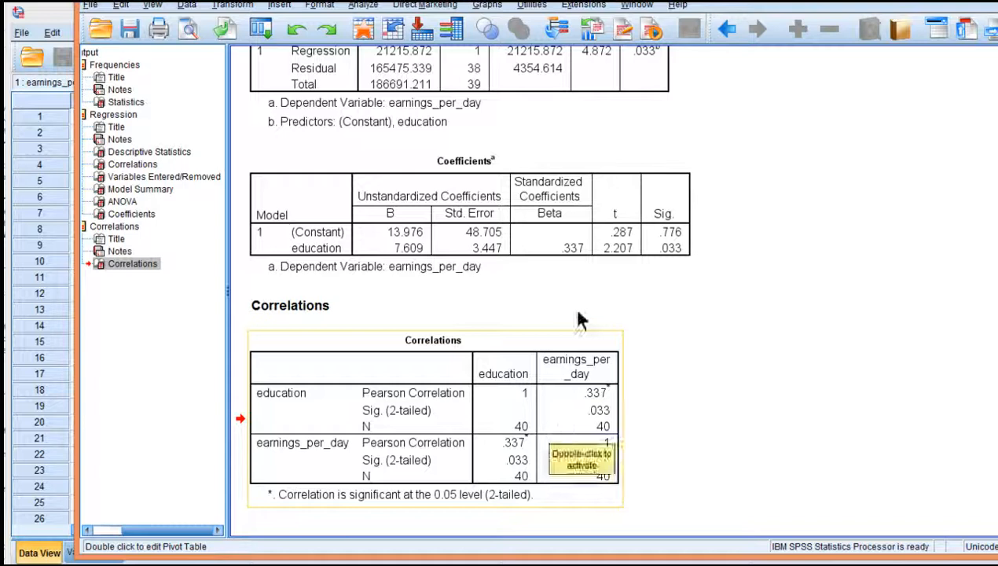
{"action": "mouse_move", "coordinate": [436, 369]}
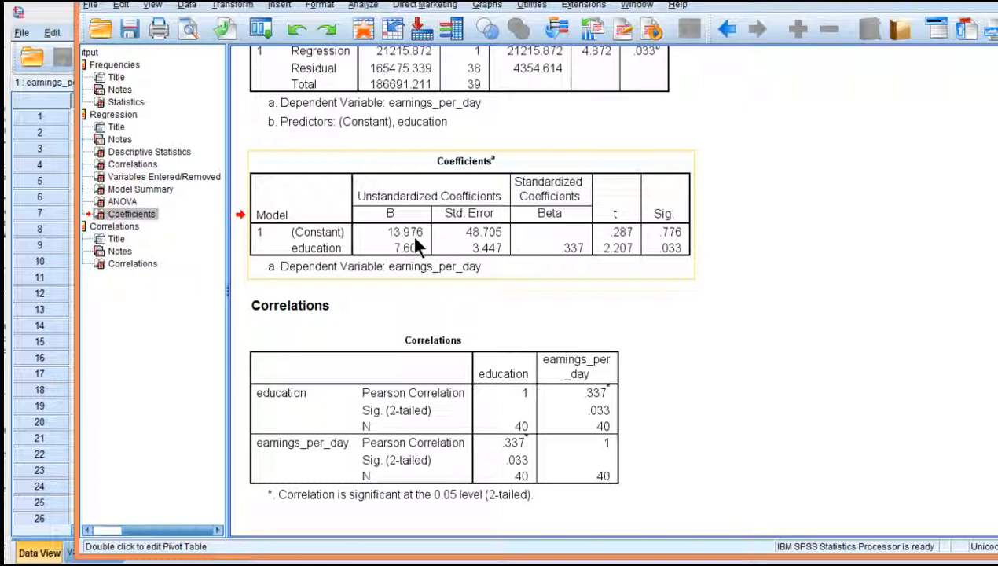
{"action": "mouse_move", "coordinate": [407, 259]}
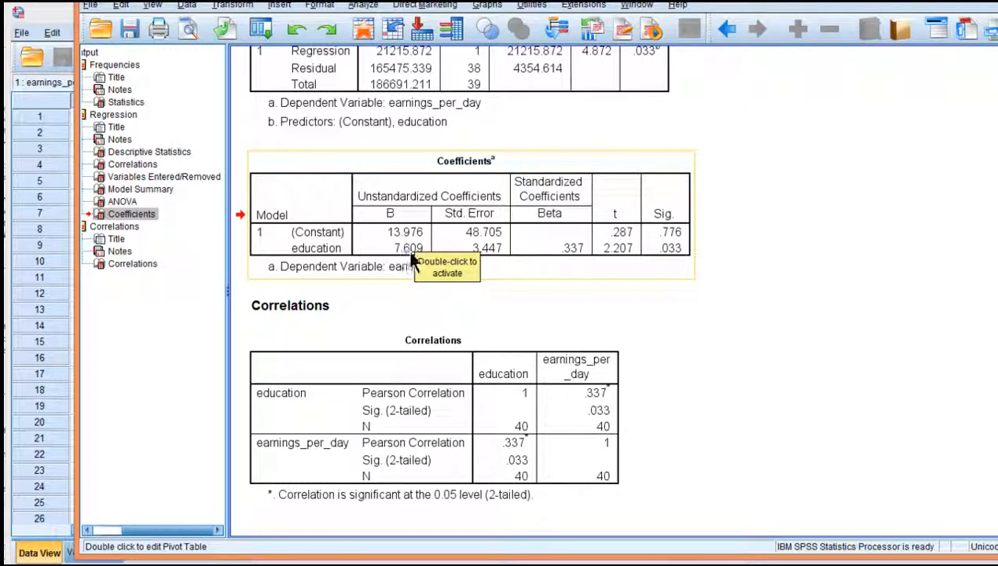
{"action": "mouse_move", "coordinate": [727, 328]}
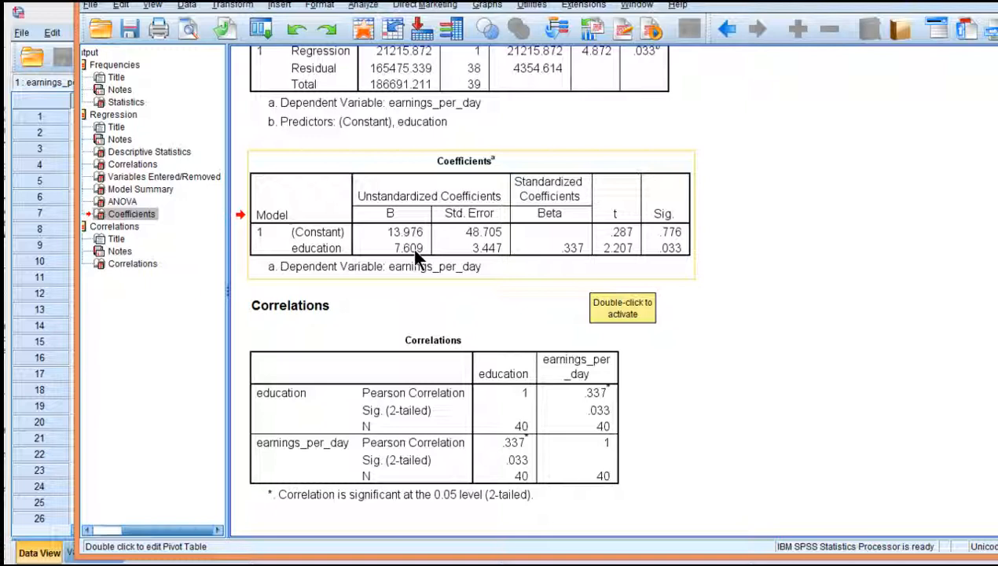
{"action": "mouse_move", "coordinate": [615, 275]}
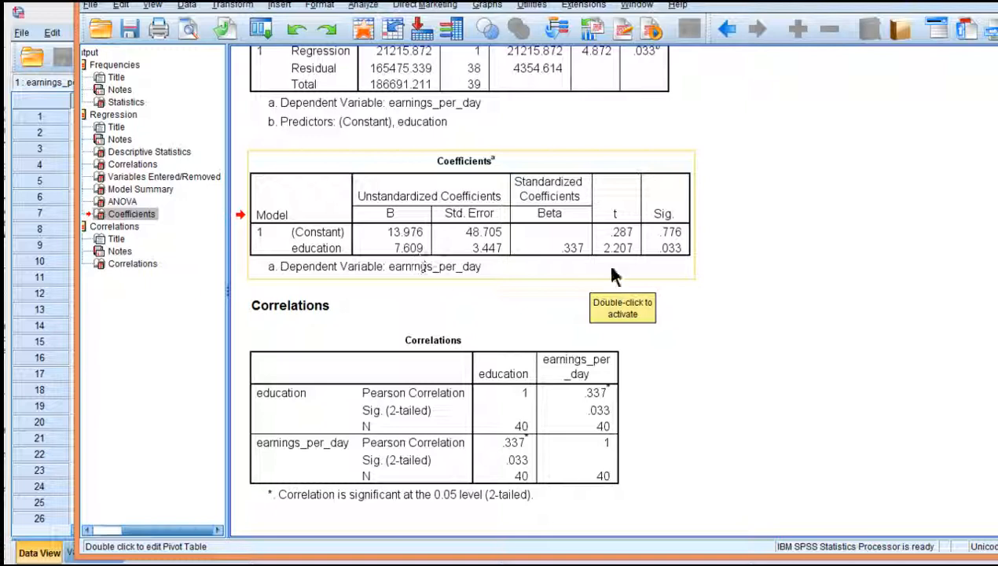
{"action": "mouse_move", "coordinate": [473, 234]}
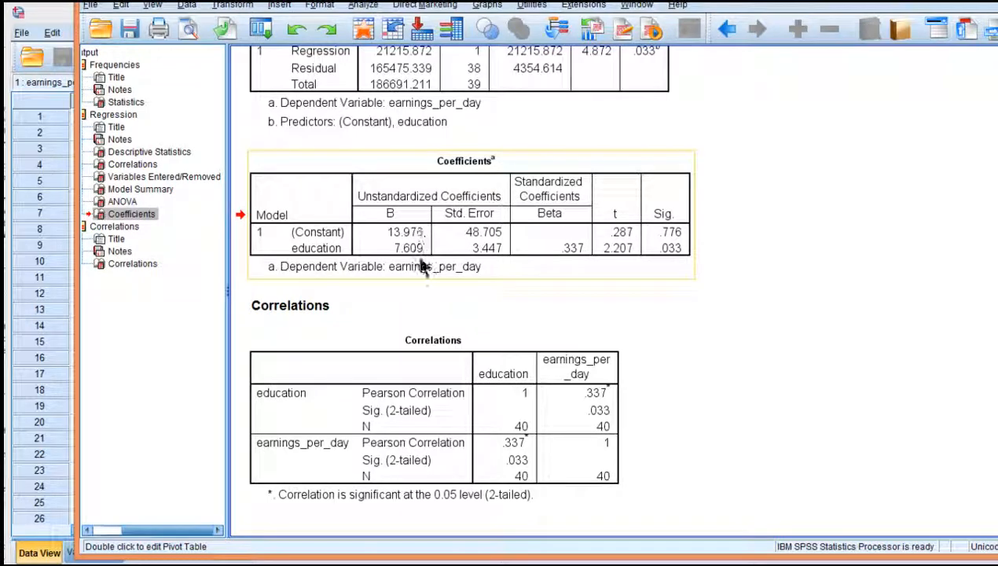
{"action": "mouse_move", "coordinate": [424, 133]}
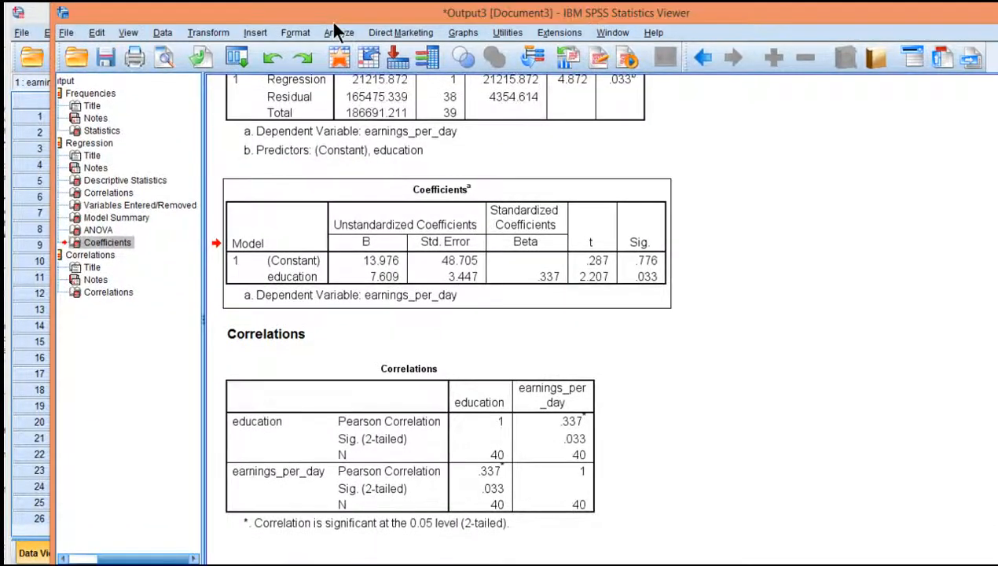
Rerun the linear regression with 95% confidence intervals, giving education bounds .630 to 14.588
{"action": "left_click", "coordinate": [339, 32]}
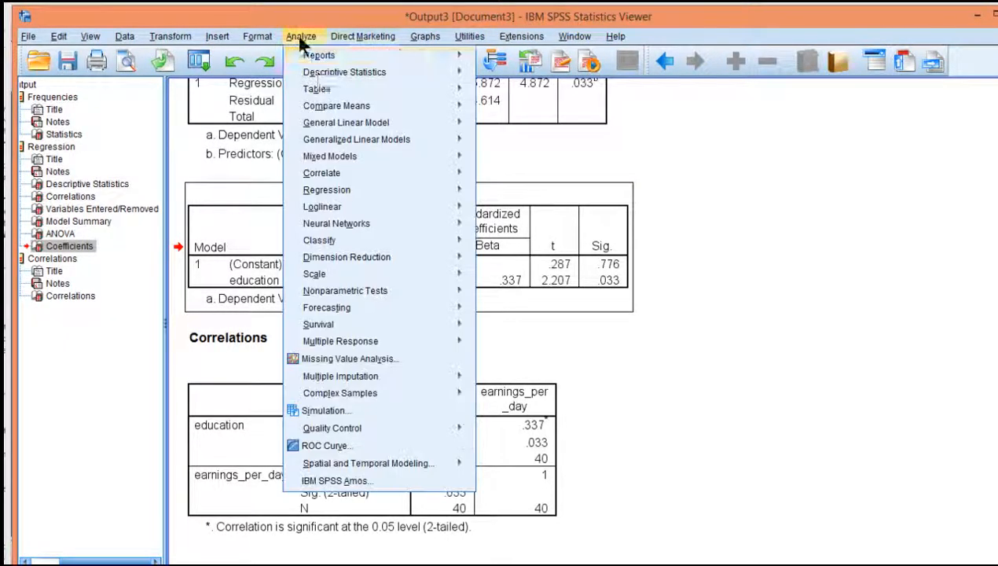
{"action": "mouse_move", "coordinate": [322, 206]}
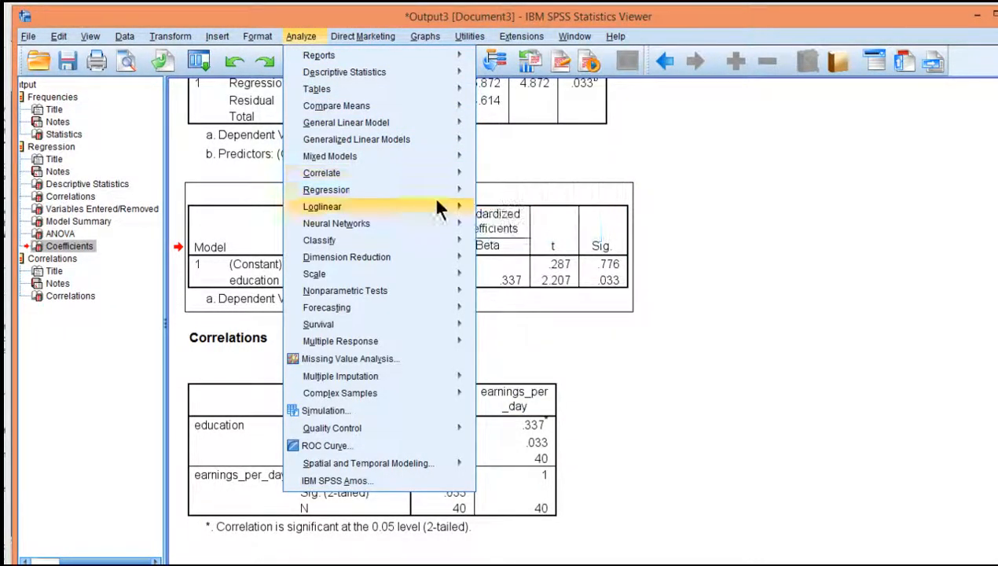
{"action": "left_click", "coordinate": [326, 189]}
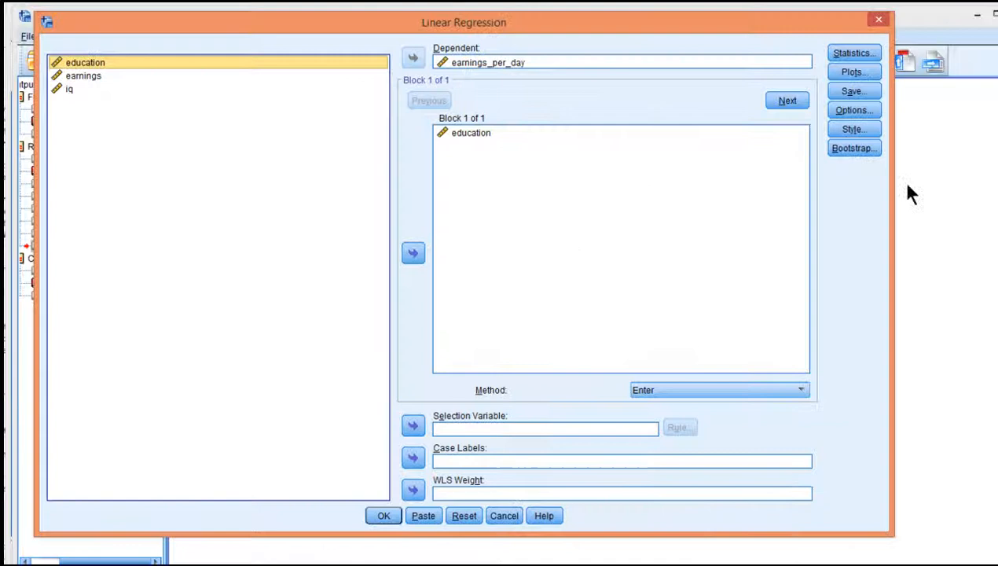
{"action": "mouse_move", "coordinate": [905, 132]}
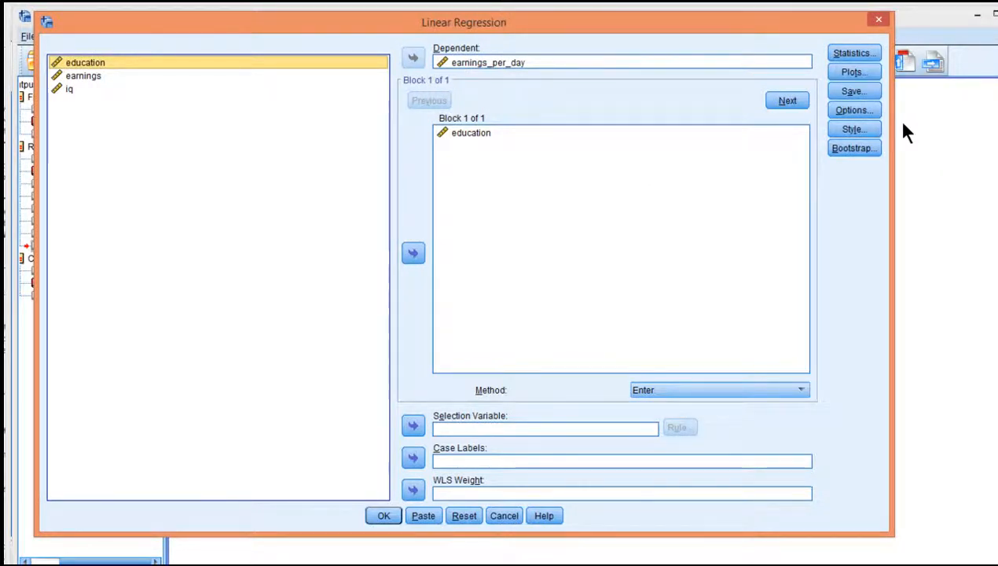
{"action": "left_click", "coordinate": [853, 53]}
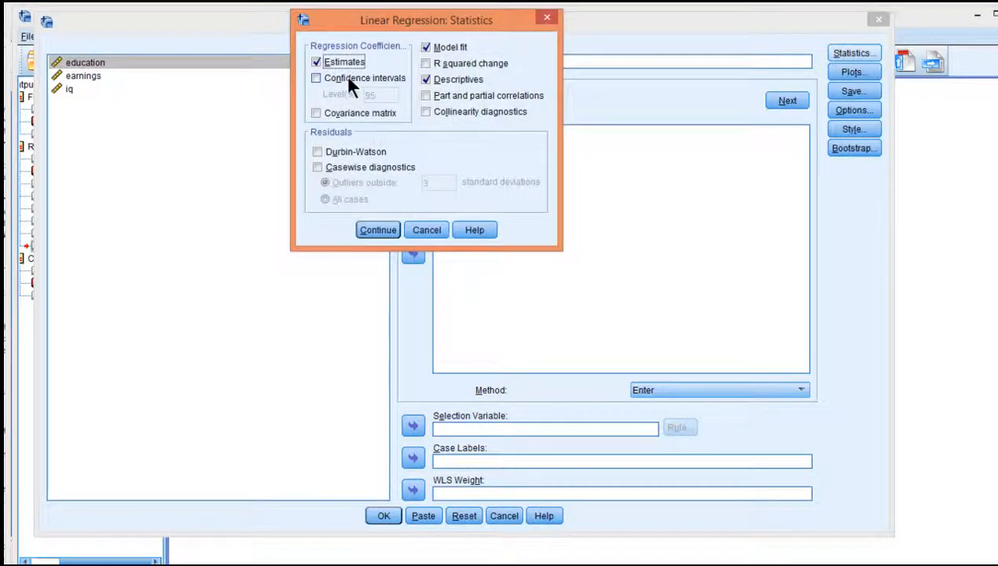
{"action": "left_click", "coordinate": [316, 78]}
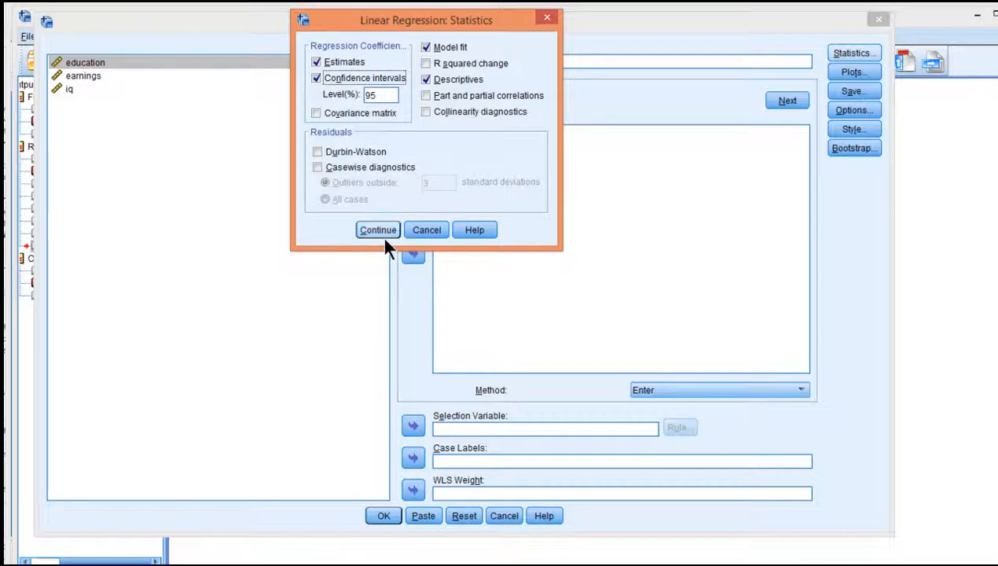
{"action": "left_click", "coordinate": [377, 229]}
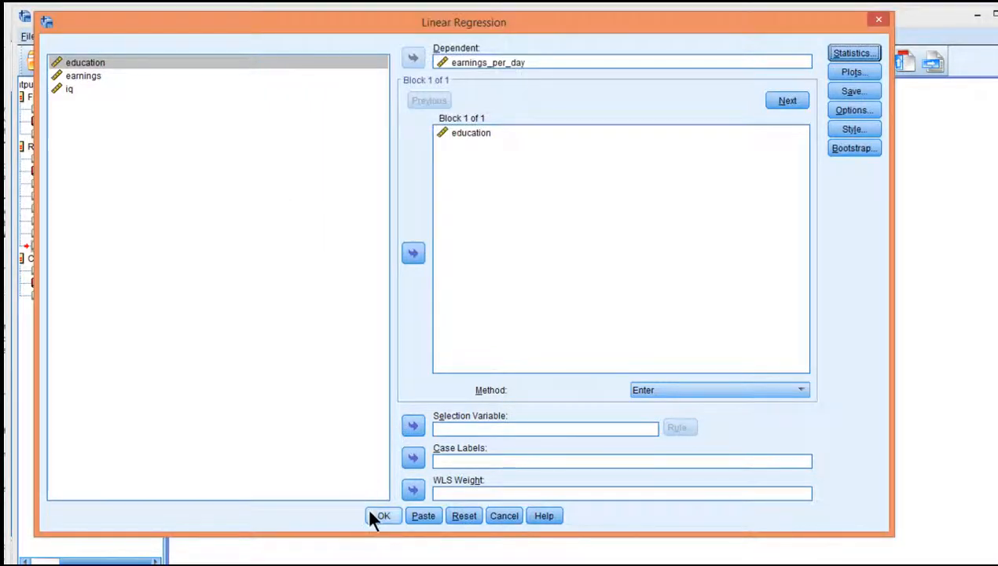
{"action": "left_click", "coordinate": [382, 516]}
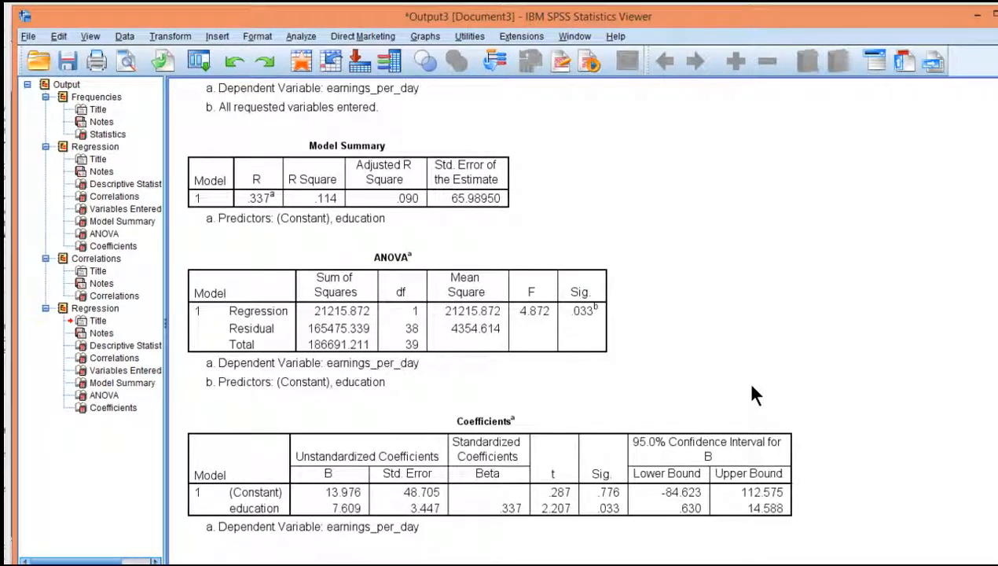
{"action": "left_click", "coordinate": [328, 493]}
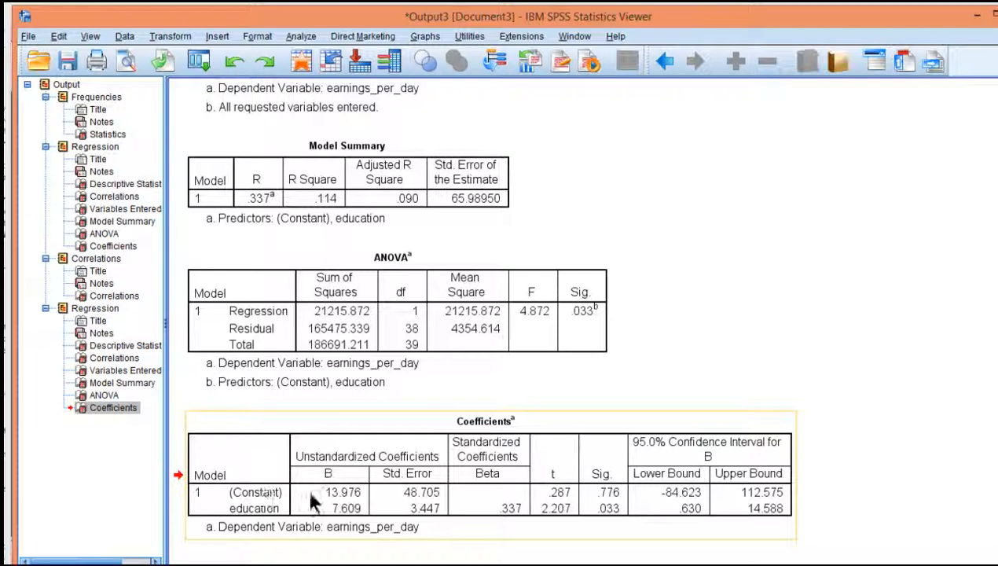
{"action": "mouse_move", "coordinate": [679, 491]}
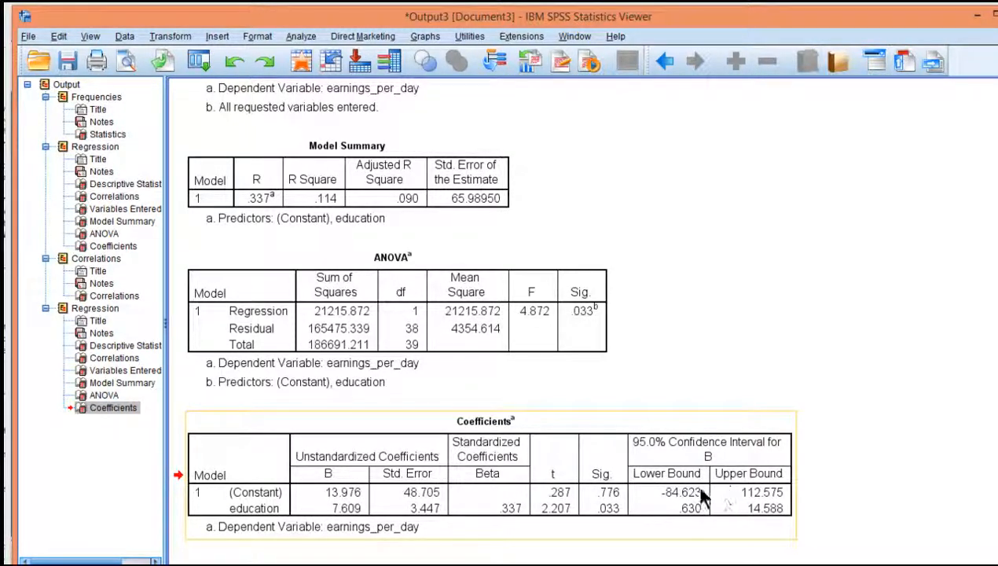
{"action": "mouse_move", "coordinate": [671, 503]}
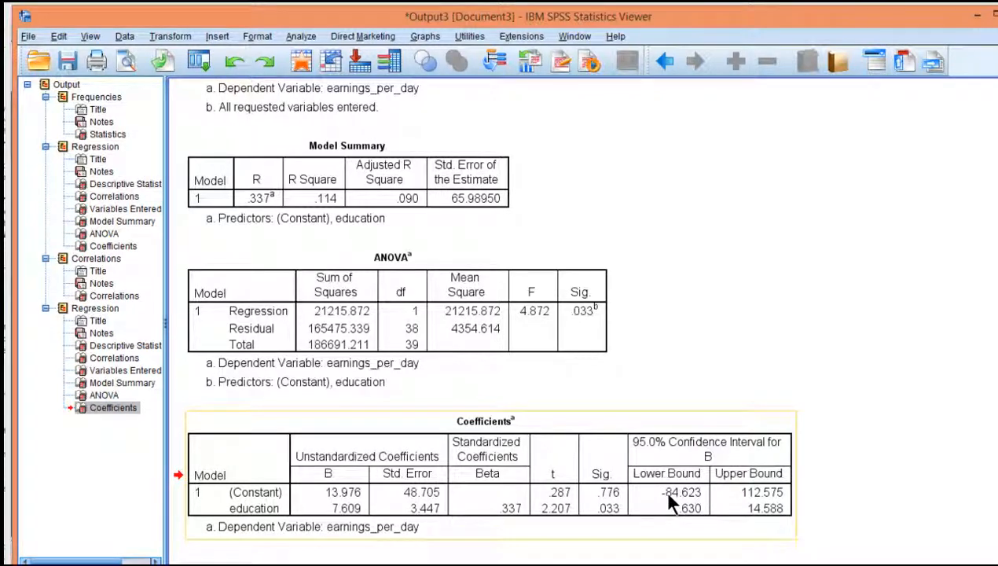
{"action": "mouse_move", "coordinate": [723, 503]}
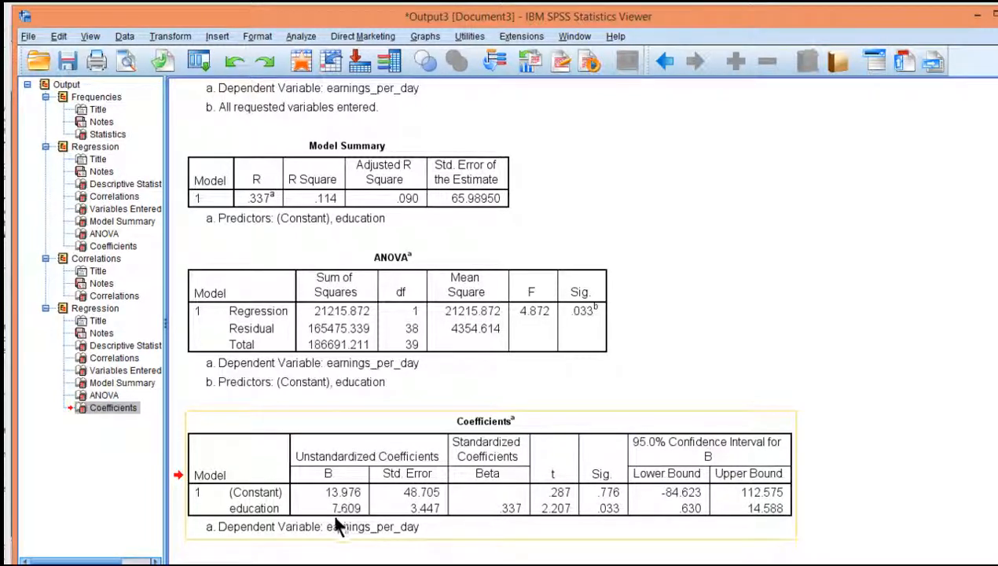
{"action": "mouse_move", "coordinate": [680, 534]}
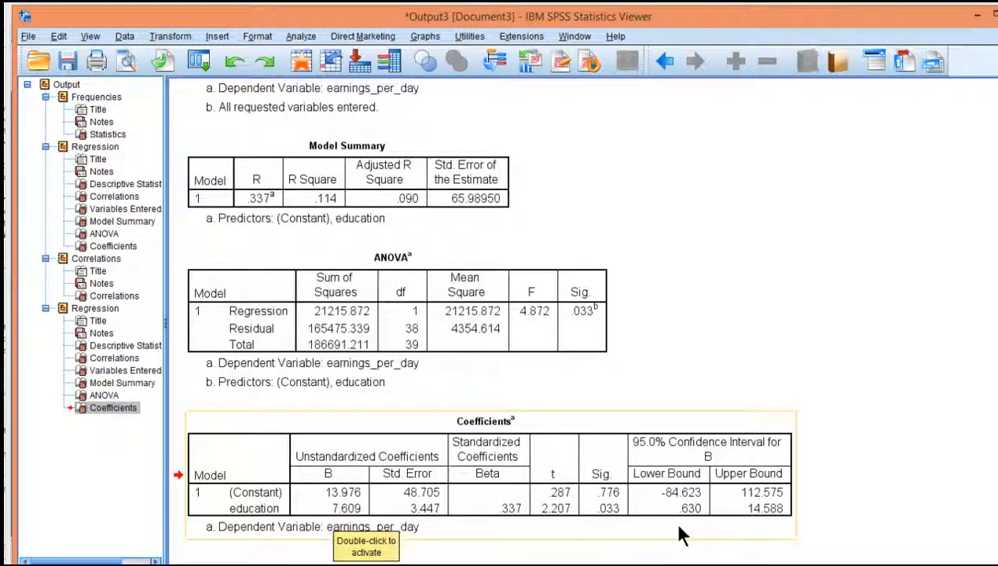
{"action": "mouse_move", "coordinate": [687, 525]}
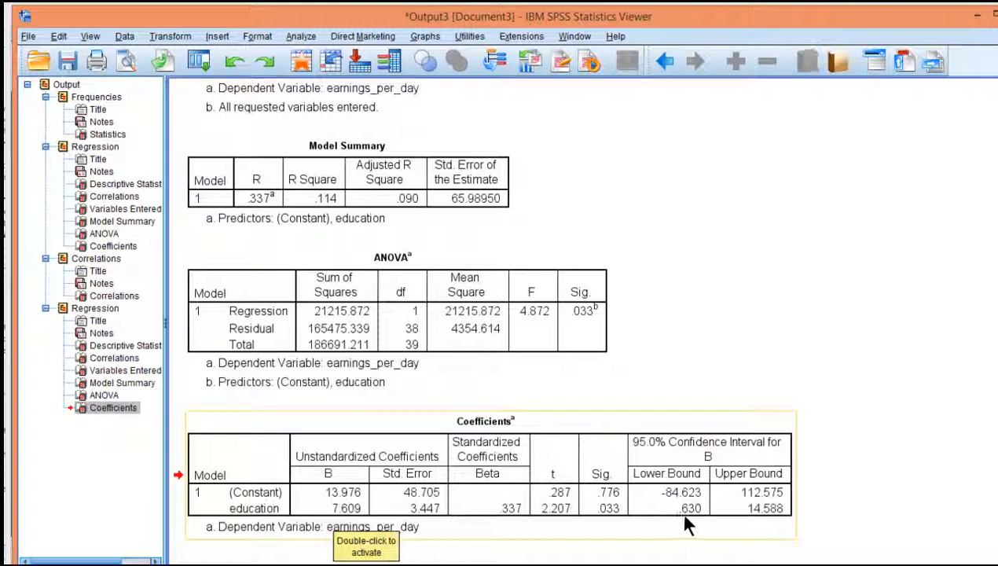
{"action": "mouse_move", "coordinate": [691, 522]}
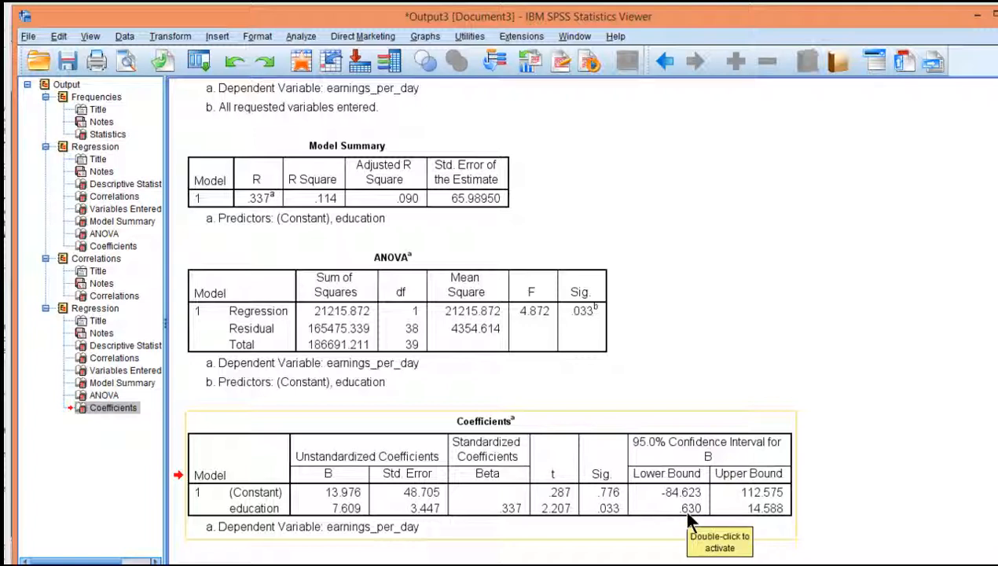
{"action": "mouse_move", "coordinate": [761, 520]}
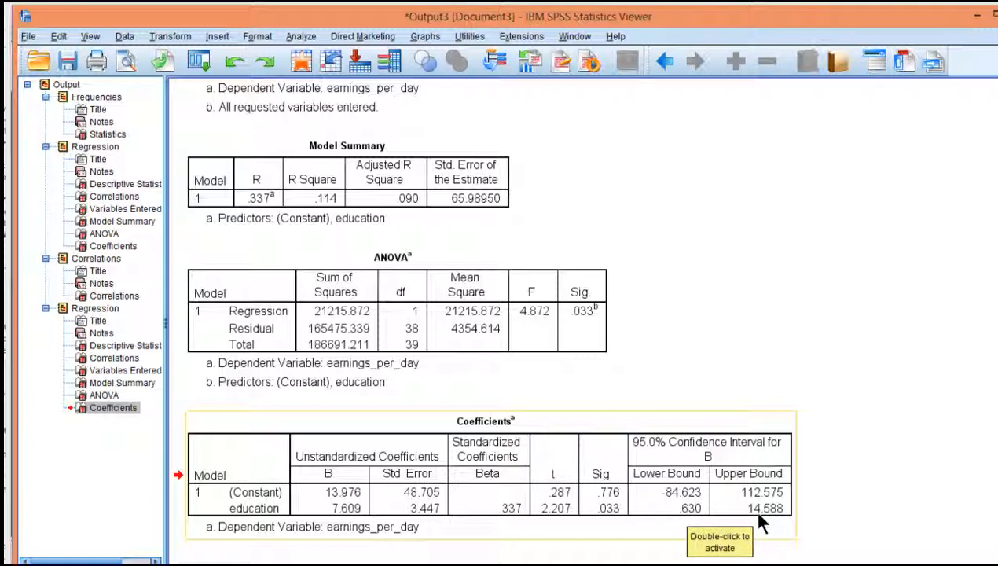
{"action": "mouse_move", "coordinate": [805, 513]}
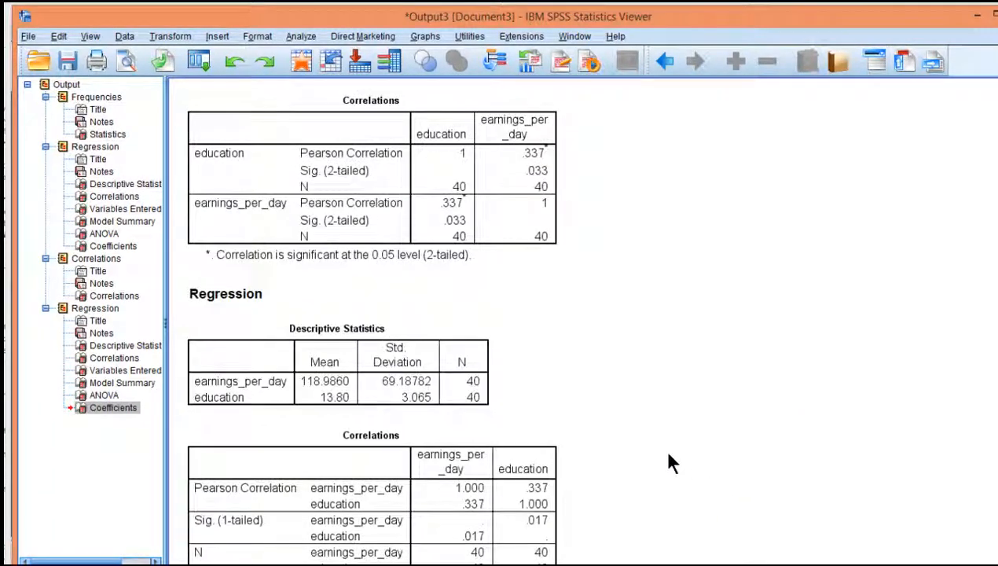
{"action": "left_click", "coordinate": [338, 374]}
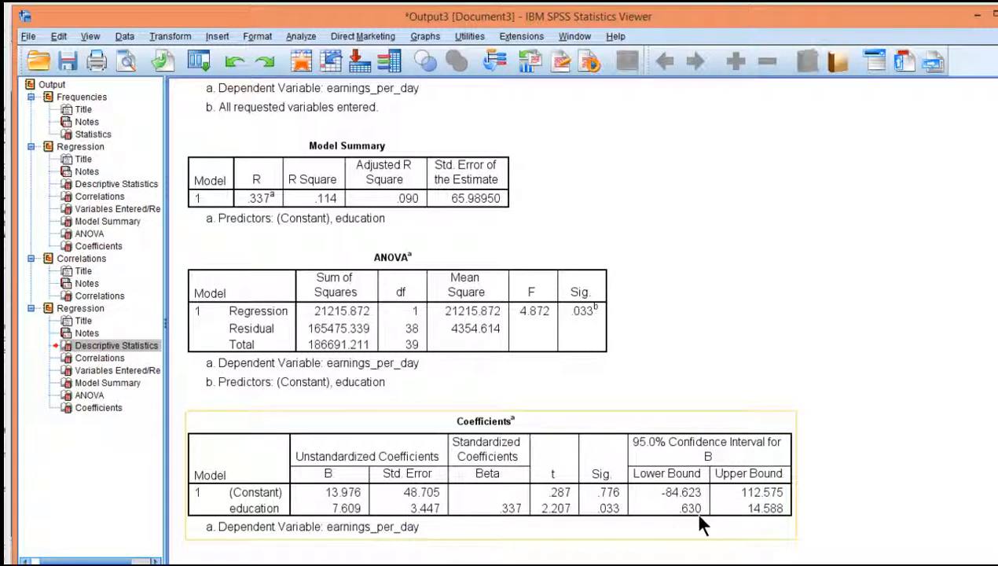
{"action": "mouse_move", "coordinate": [727, 499]}
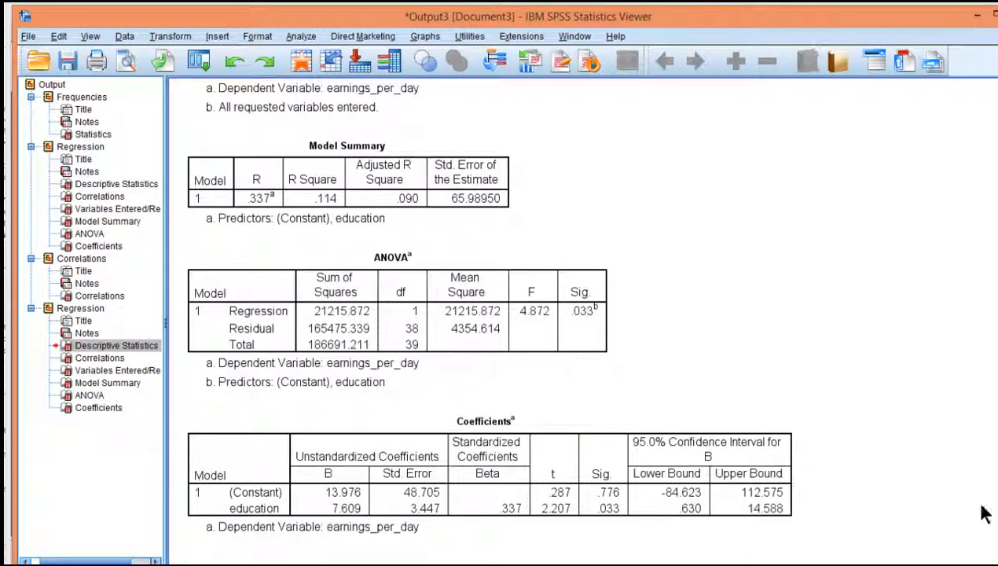
{"action": "mouse_move", "coordinate": [890, 508]}
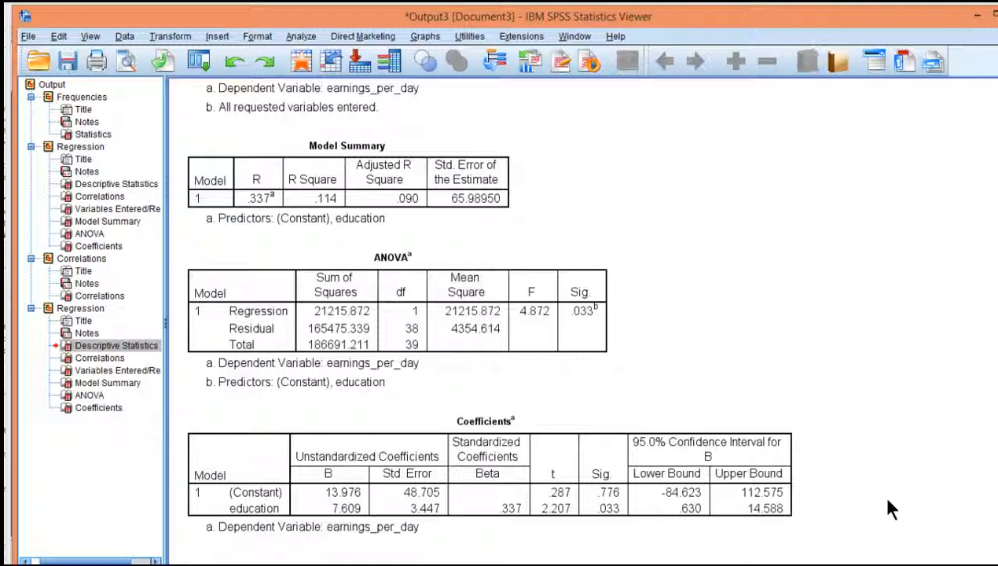
{"action": "mouse_move", "coordinate": [888, 524]}
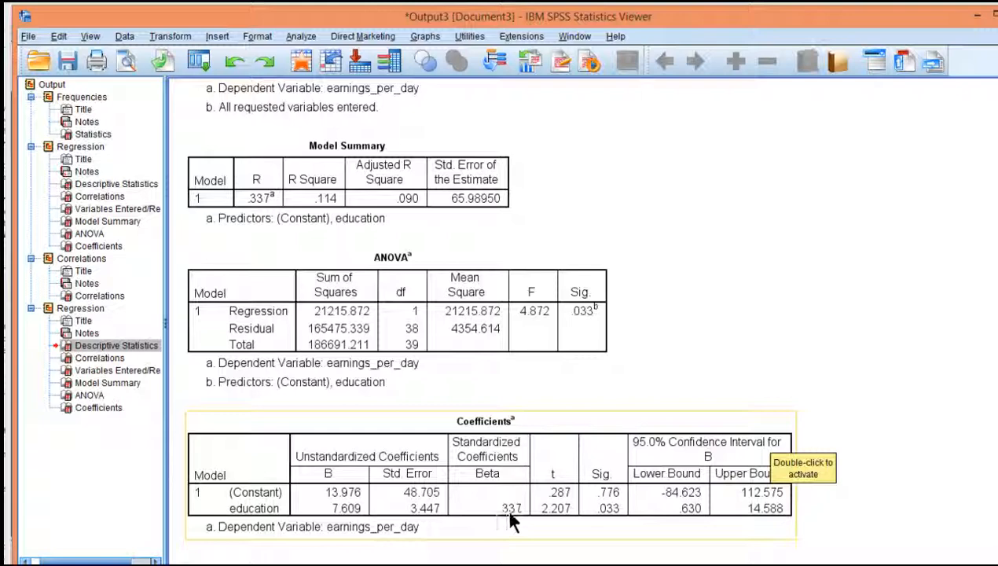
{"action": "mouse_move", "coordinate": [491, 515]}
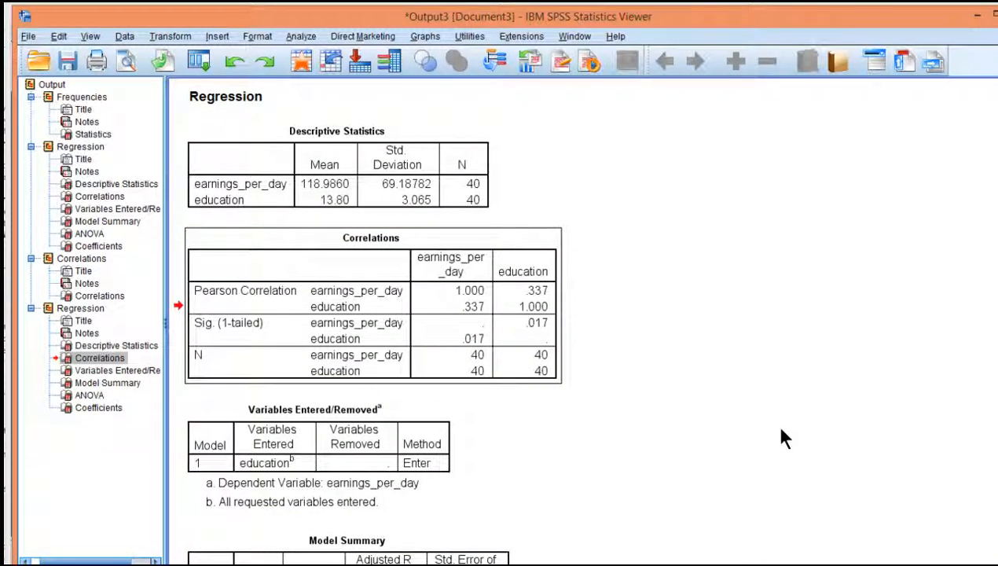
{"action": "scroll", "scroll_direction": "down", "scroll_amount": 3}
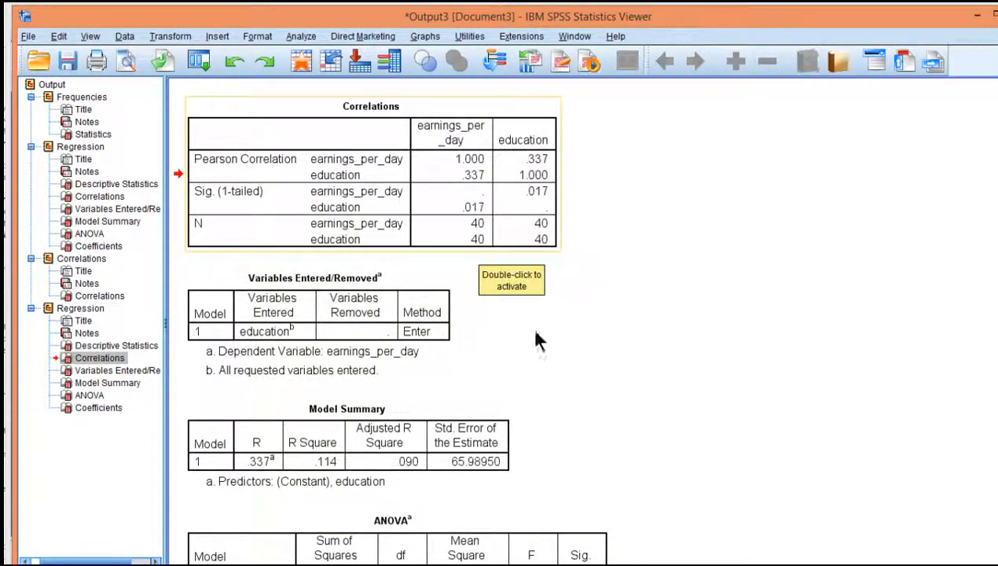
{"action": "scroll", "scroll_direction": "down", "scroll_amount": 3}
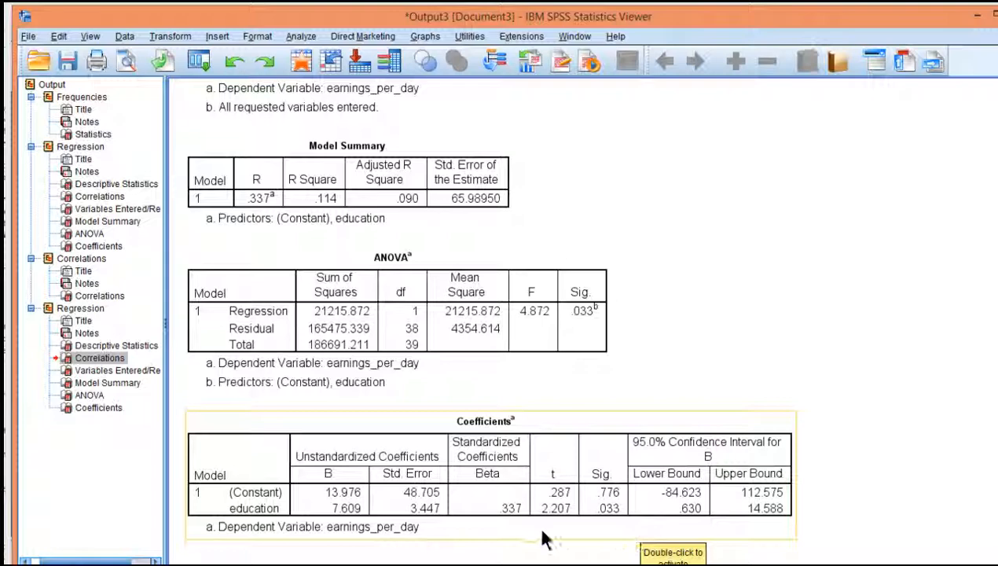
{"action": "mouse_move", "coordinate": [330, 503]}
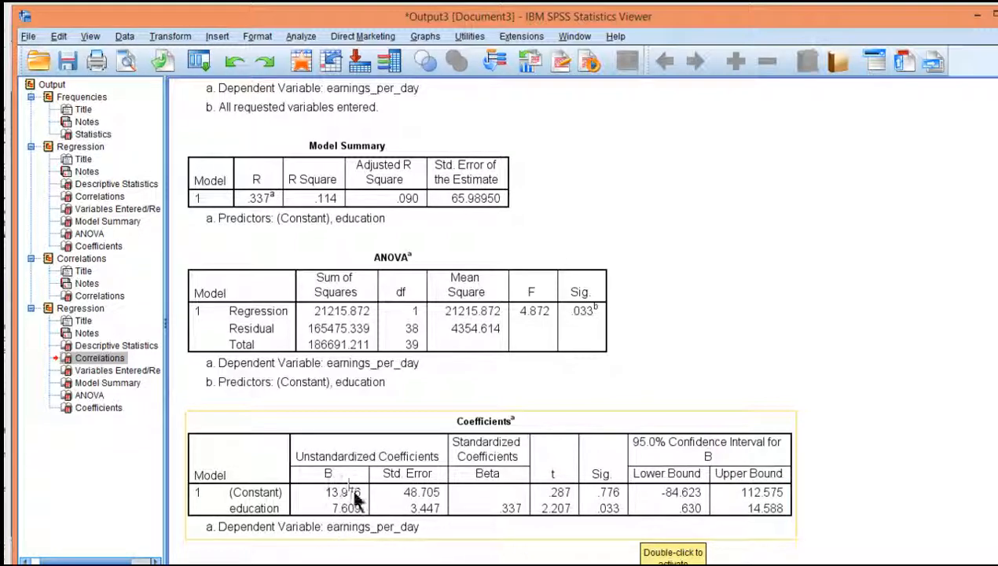
{"action": "mouse_move", "coordinate": [366, 522]}
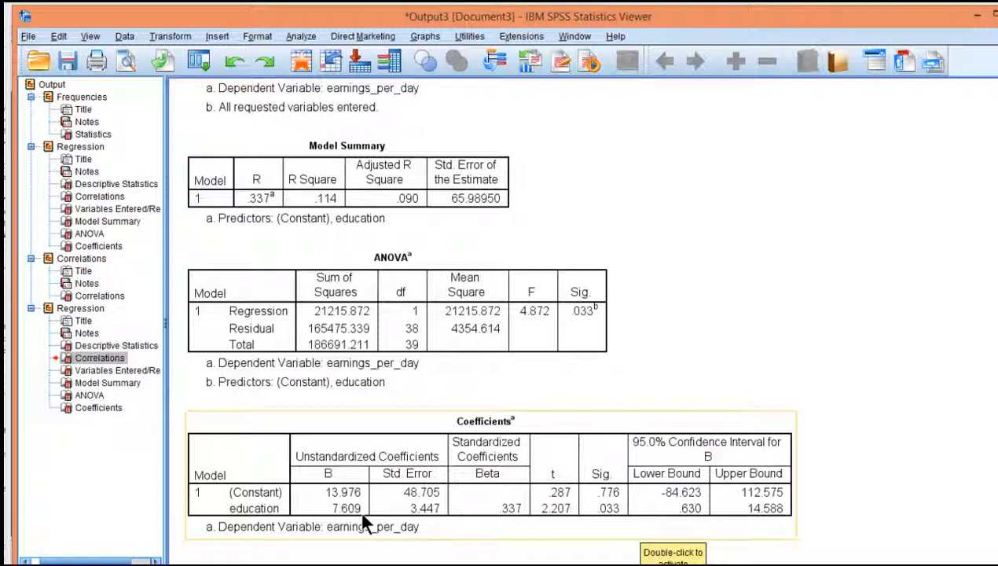